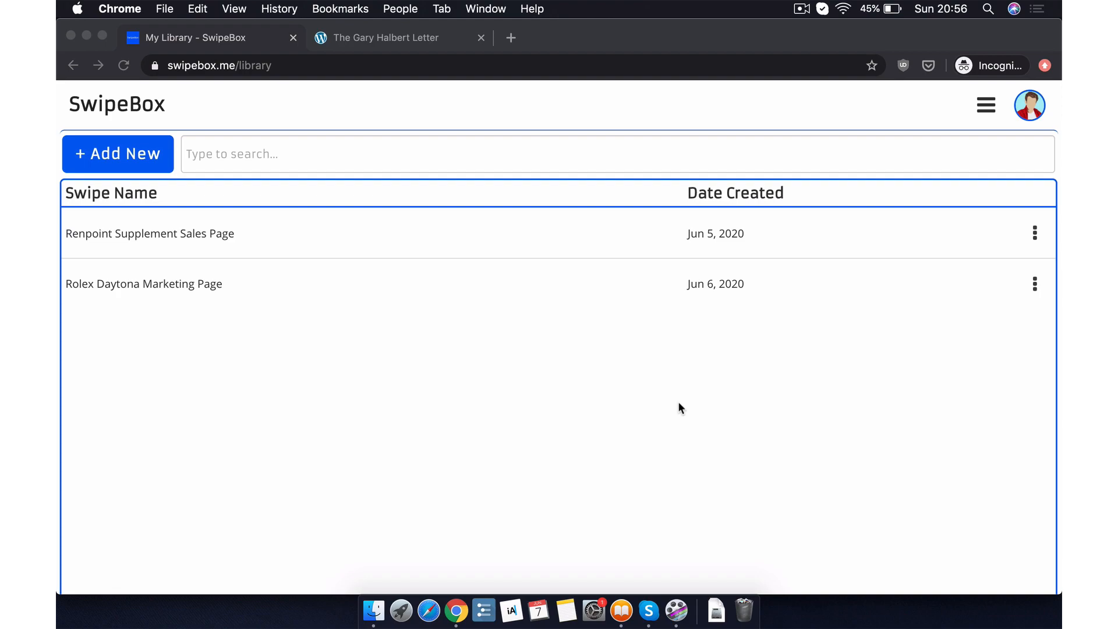
{"action": "mouse_move", "coordinate": [269, 234]}
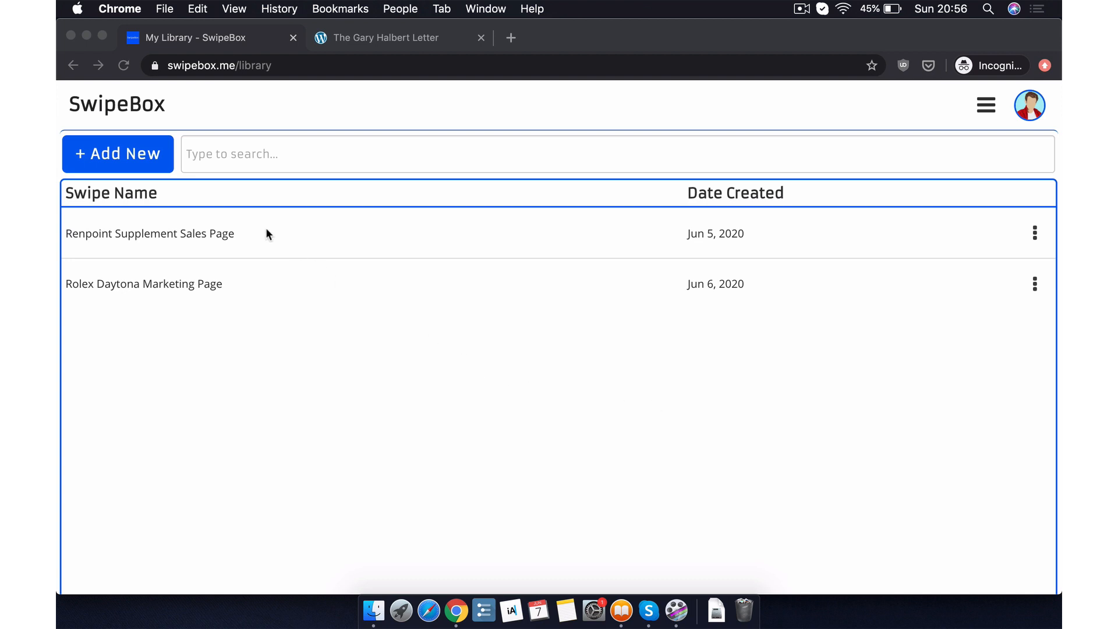
{"action": "mouse_move", "coordinate": [356, 48]}
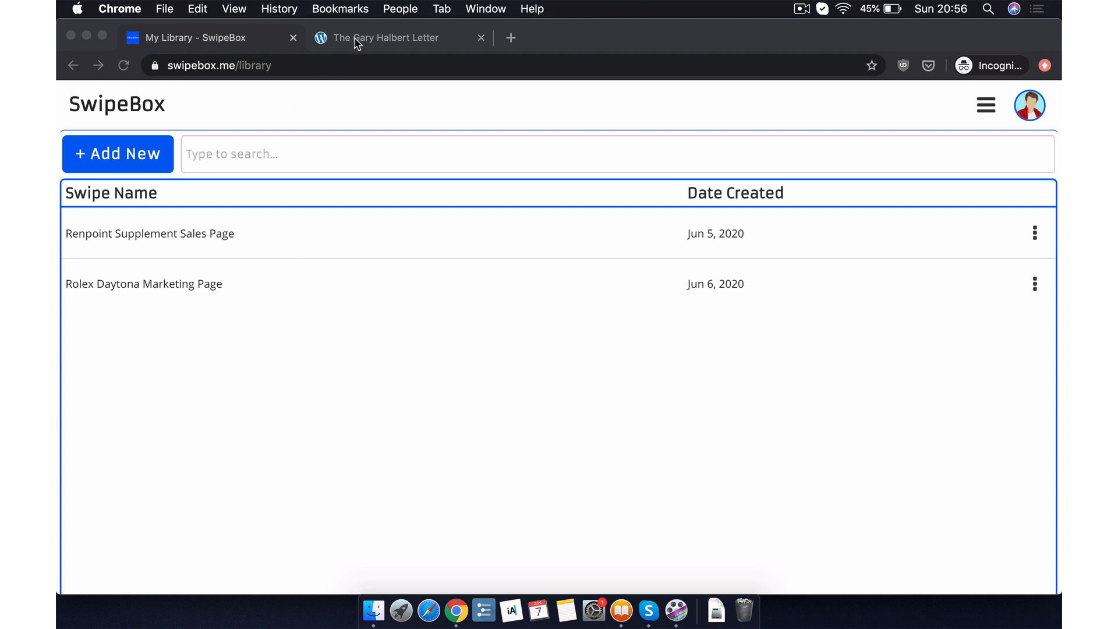
Bring up the Gary Halbert Letter page and copy its web address.
{"action": "left_click", "coordinate": [385, 37]}
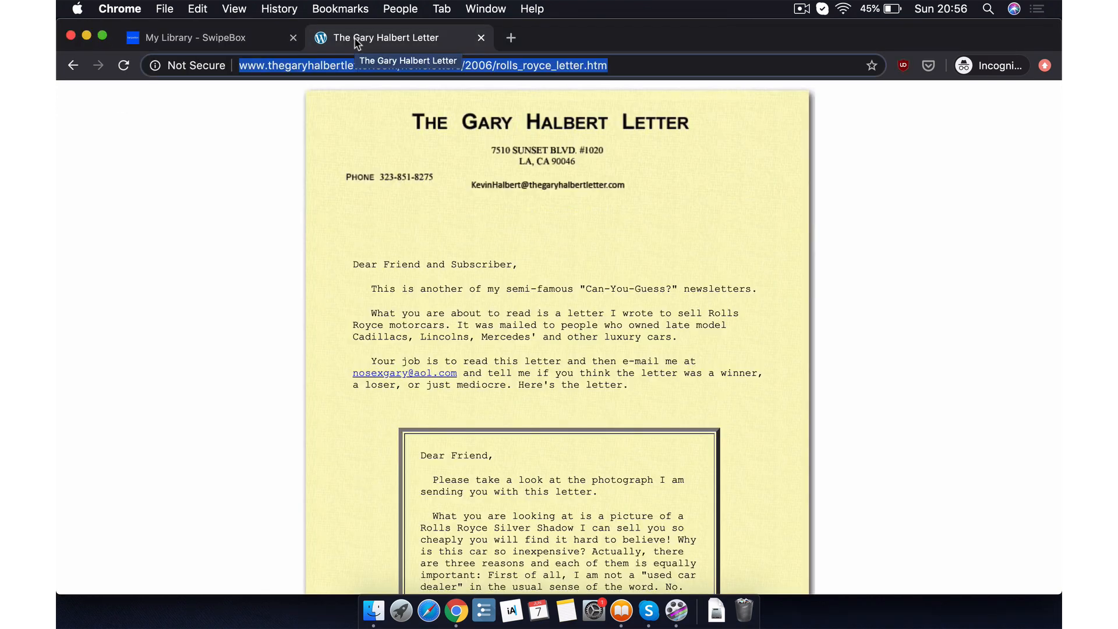
{"action": "scroll", "scroll_direction": "down", "scroll_amount": 3}
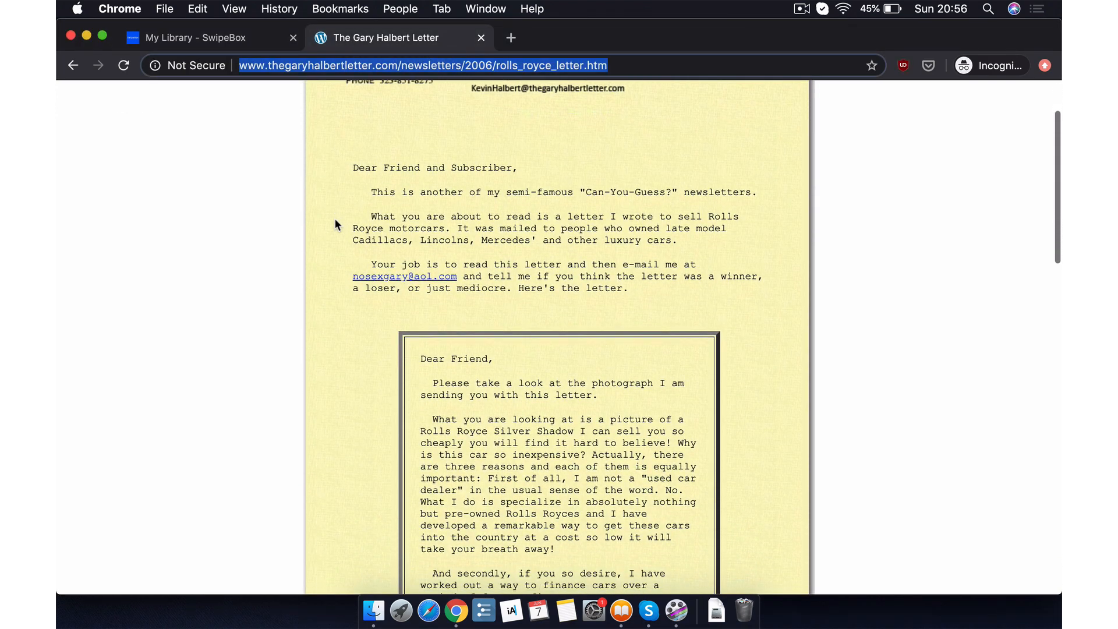
{"action": "scroll", "scroll_direction": "up", "scroll_amount": 3}
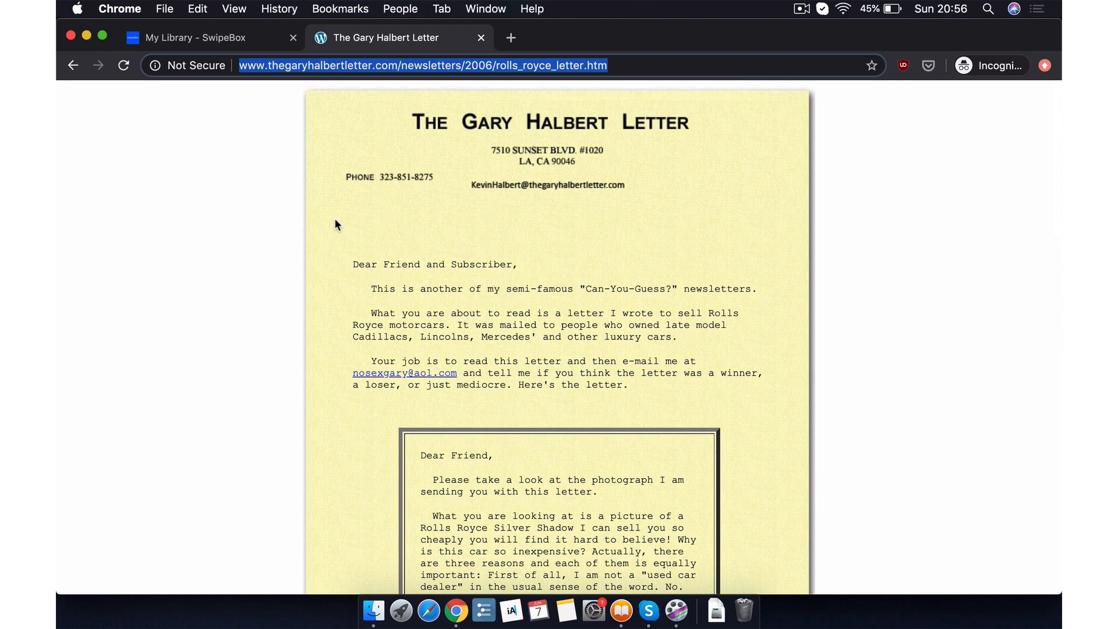
{"action": "mouse_move", "coordinate": [318, 65]}
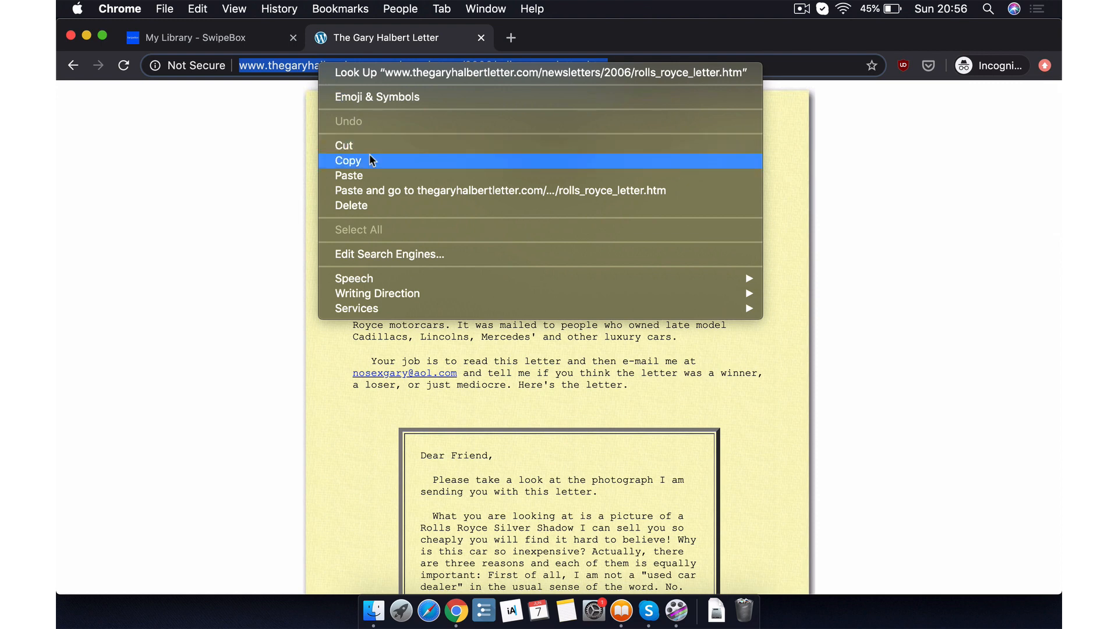
{"action": "left_click", "coordinate": [348, 159]}
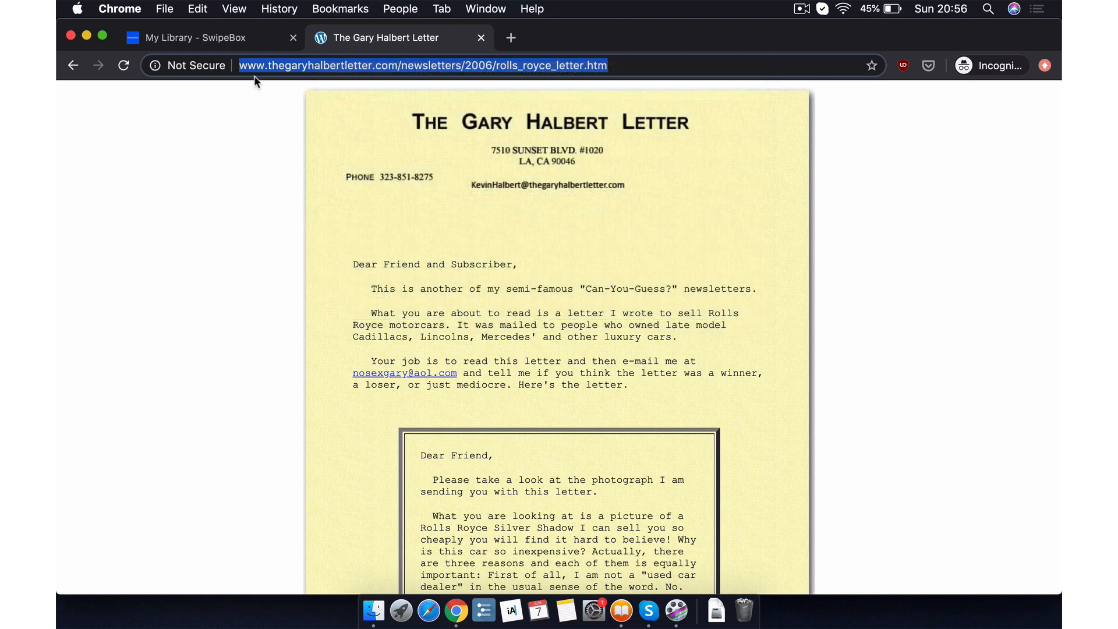
Add a 'Rolls Royce Gary Halbert Letter' swipe from the letter's pasted web URL.
{"action": "left_click", "coordinate": [207, 37]}
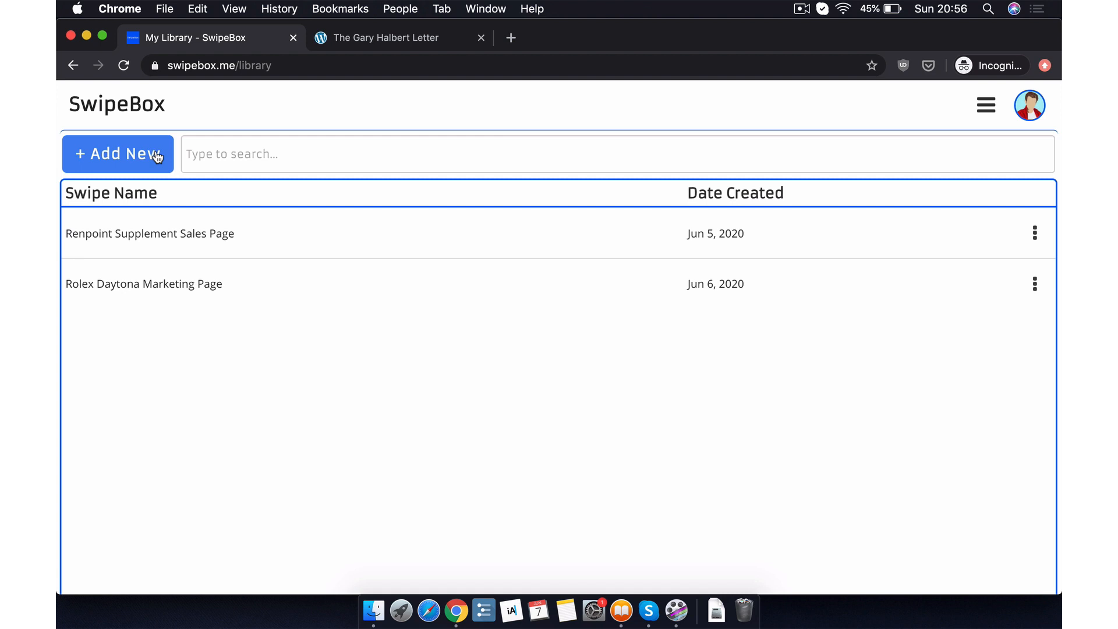
{"action": "left_click", "coordinate": [117, 153]}
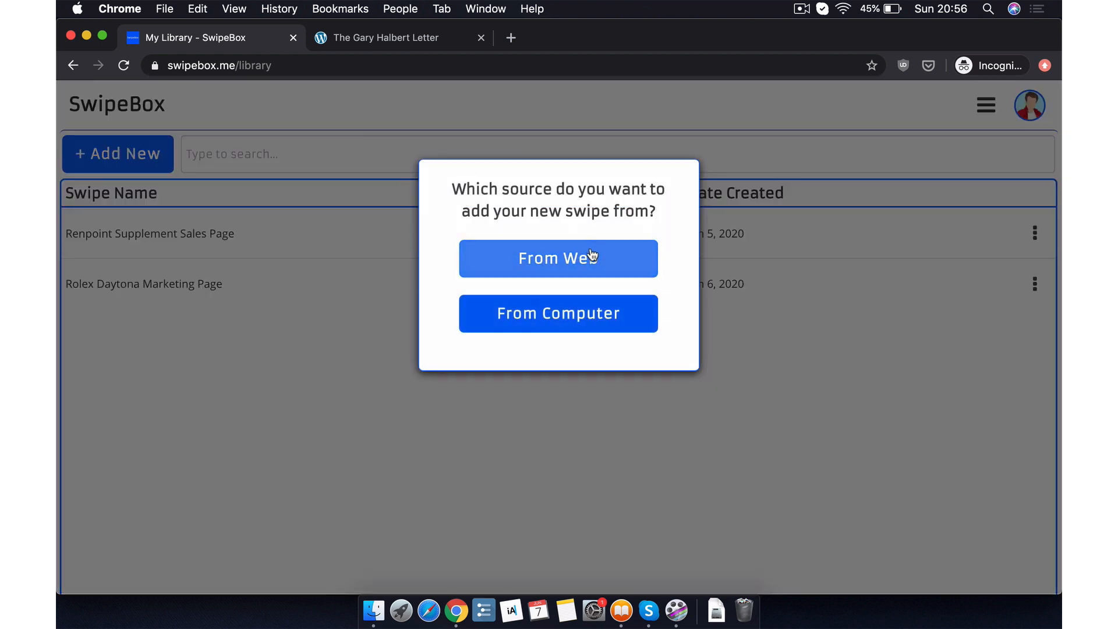
{"action": "left_click", "coordinate": [558, 258]}
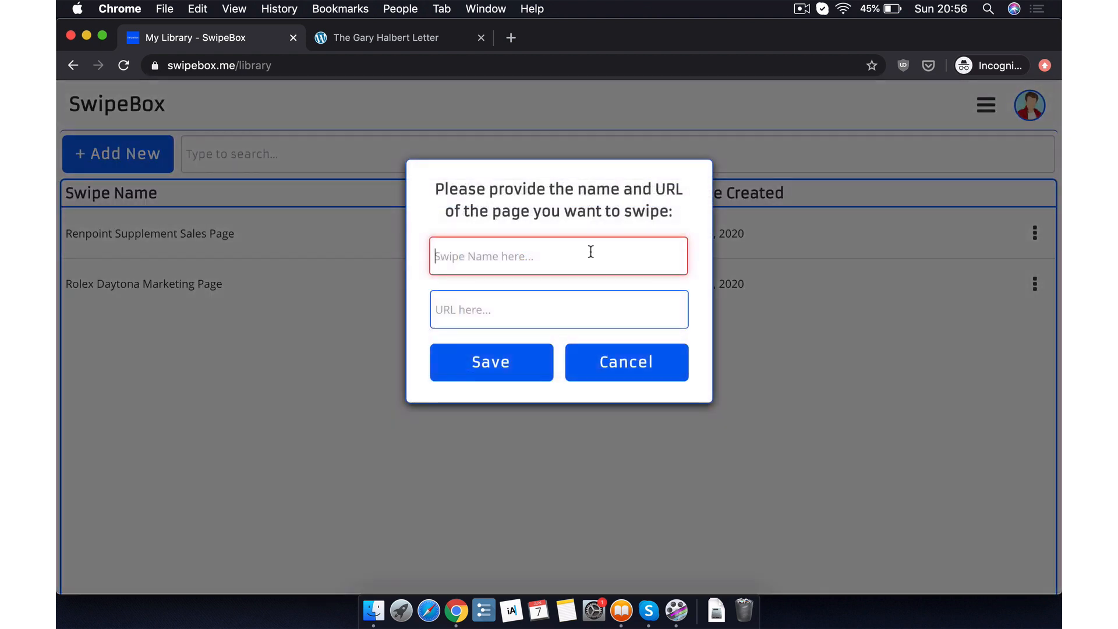
{"action": "type", "text": "Rol"}
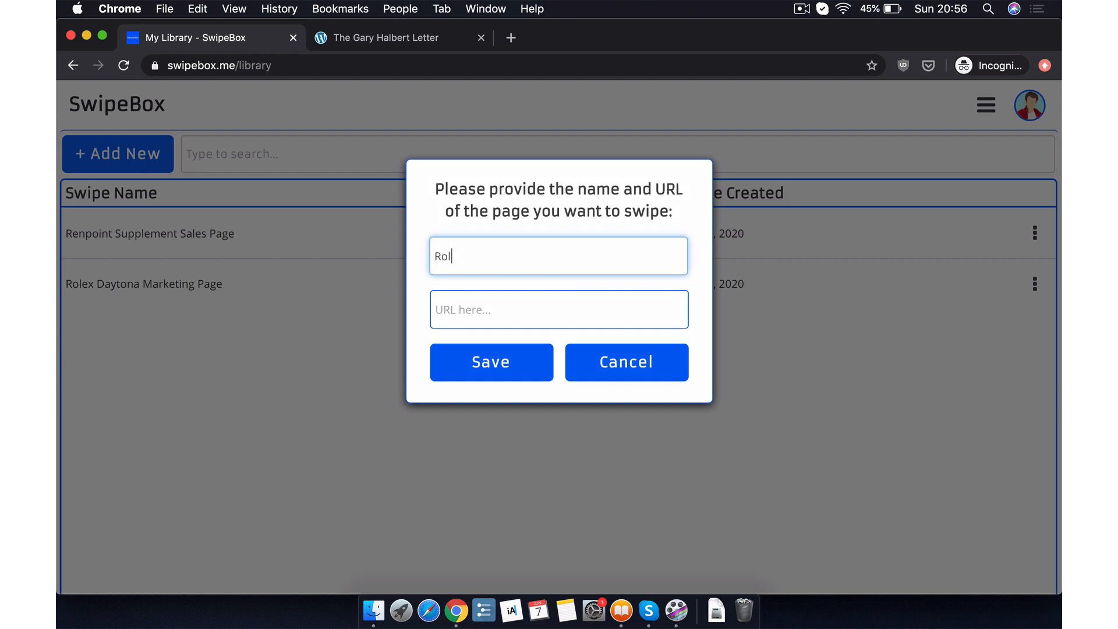
{"action": "type", "text": "ls Royce Gary Halbert"}
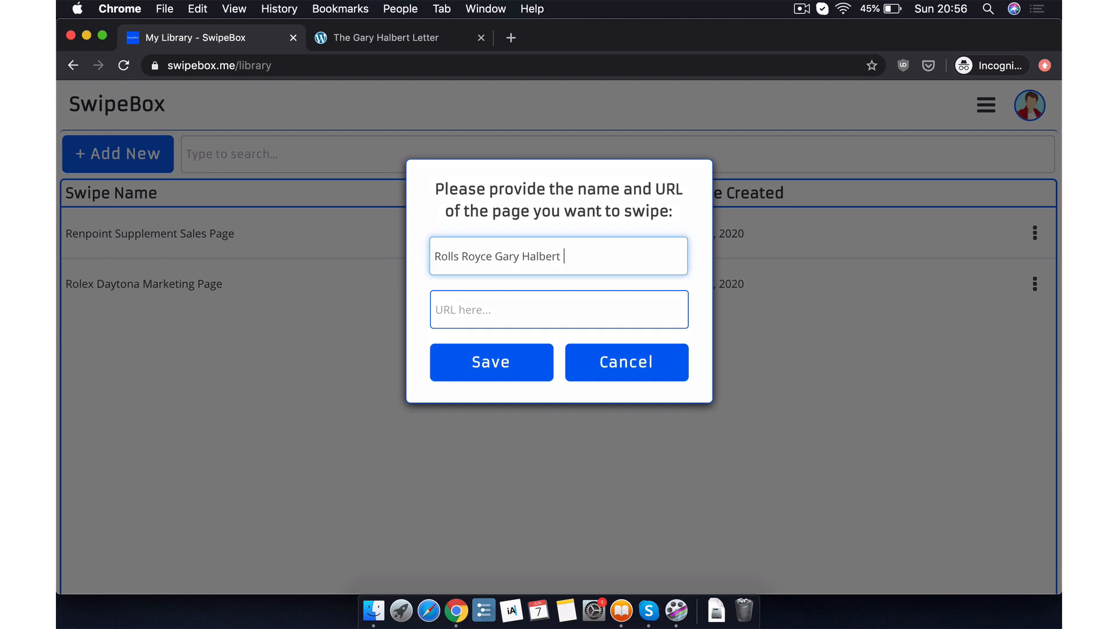
{"action": "type", "text": "Letter"}
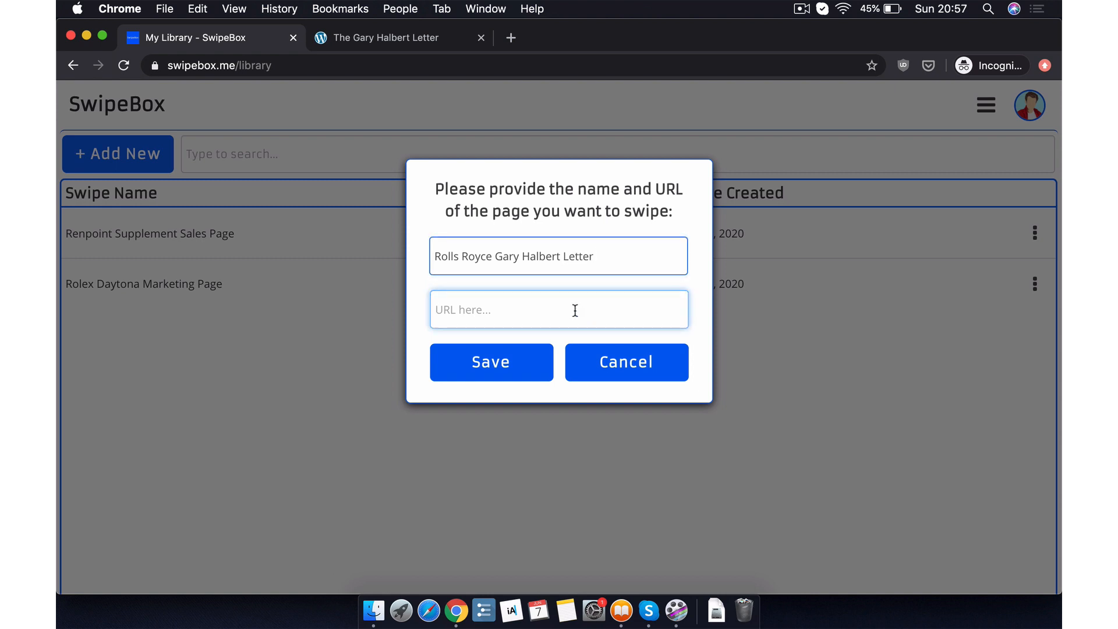
{"action": "type", "text": "ter.com/newsletters/2006/rolls_royce_letter.htm"}
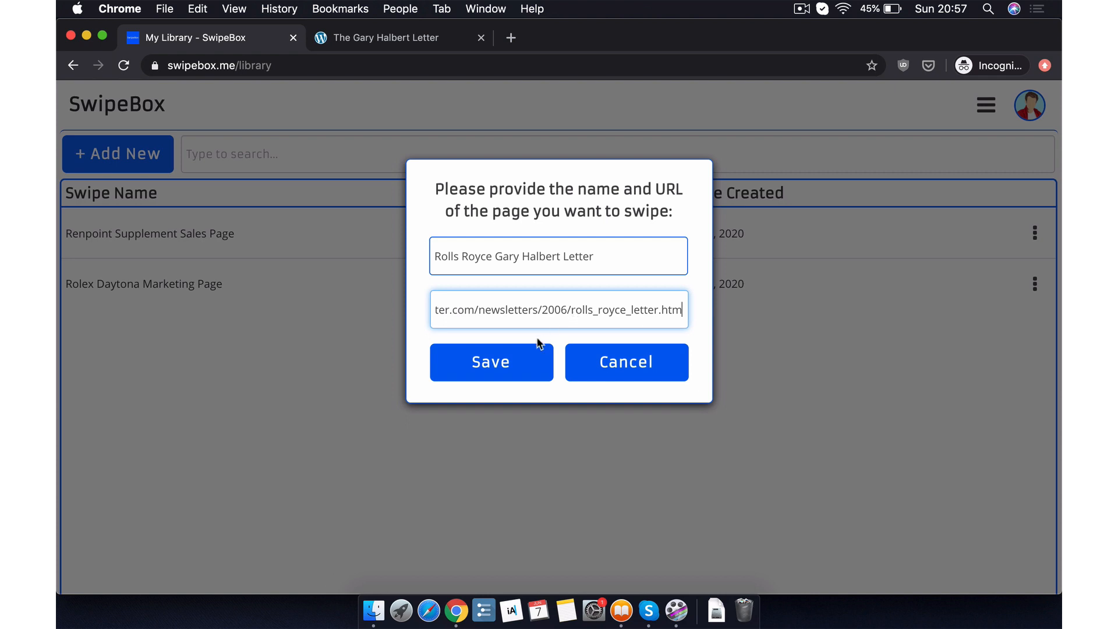
{"action": "left_click", "coordinate": [491, 361]}
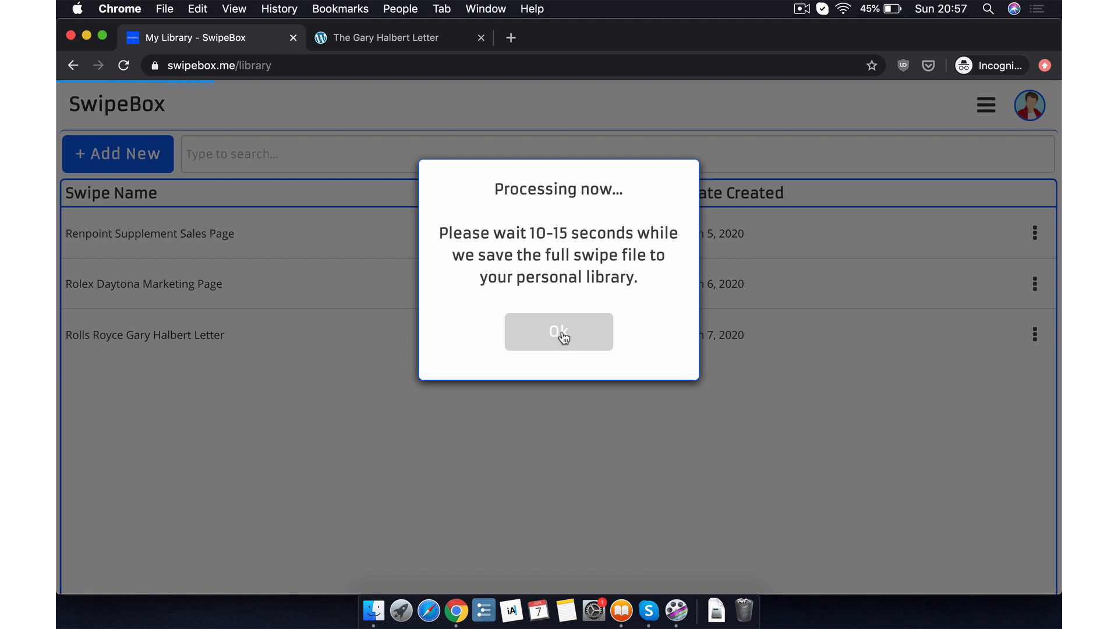
{"action": "left_click", "coordinate": [558, 331]}
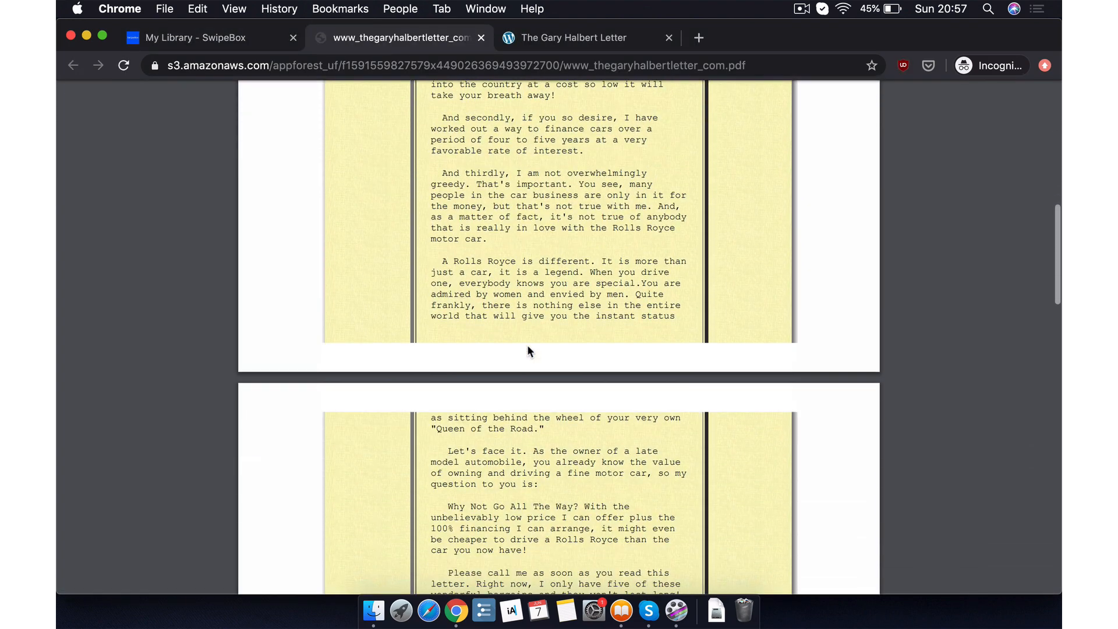
{"action": "left_click", "coordinate": [207, 37]}
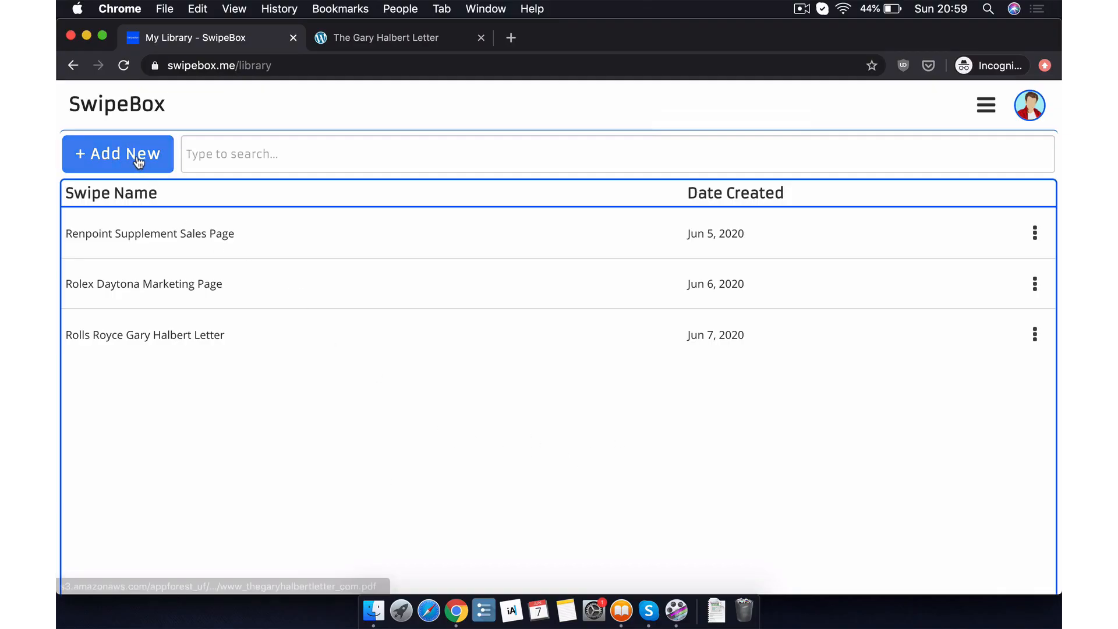
Upload Sykes.pdf from the computer as a swipe named Sykes Money Line.
{"action": "left_click", "coordinate": [118, 153]}
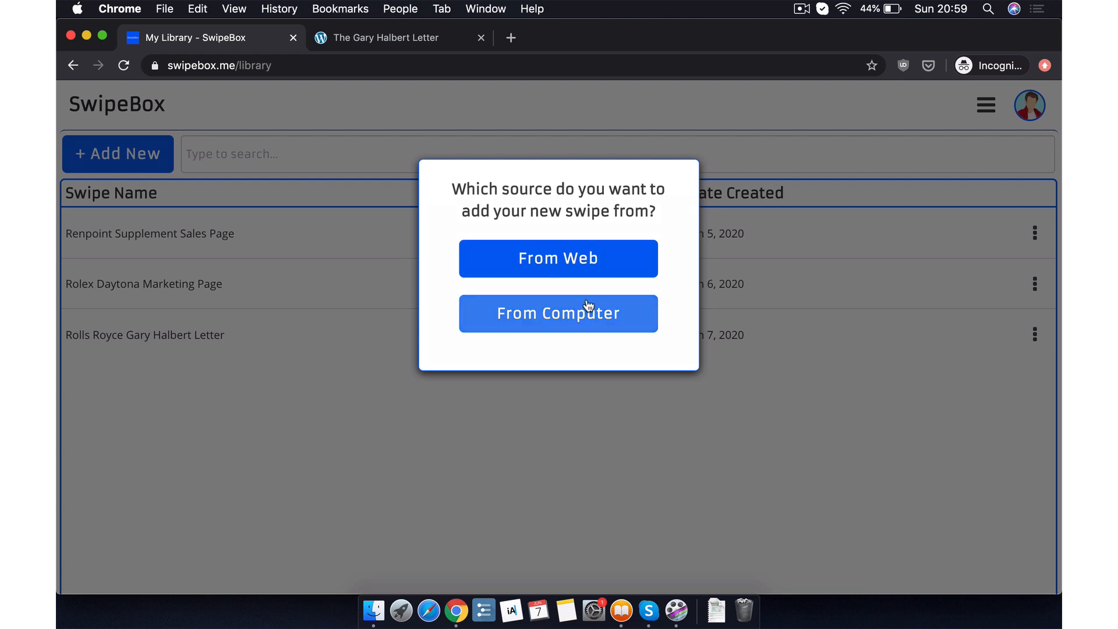
{"action": "left_click", "coordinate": [559, 313]}
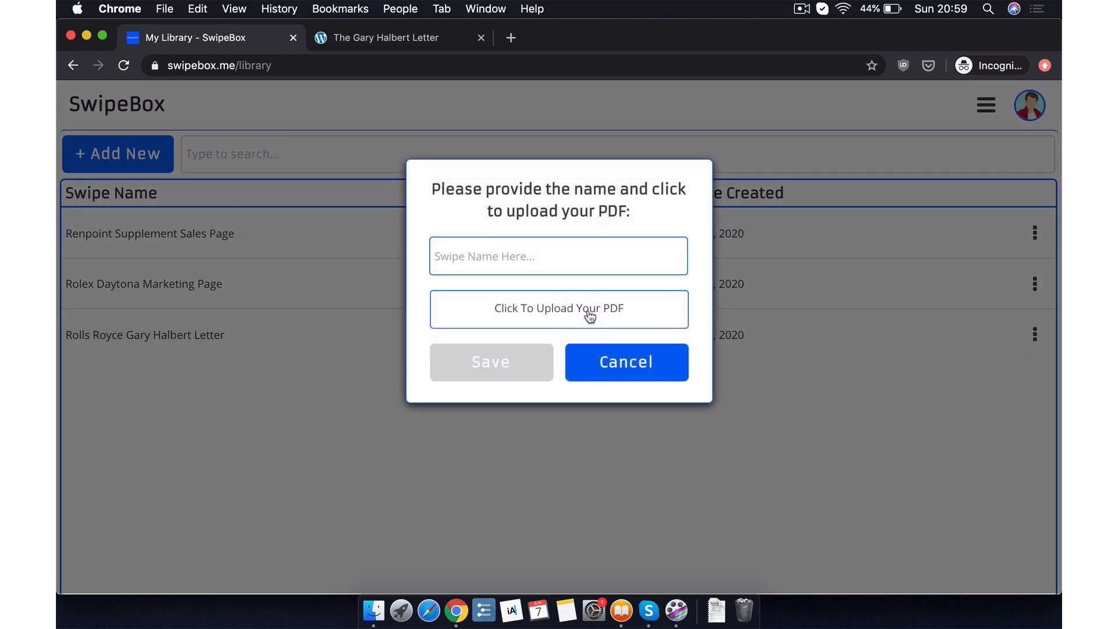
{"action": "left_click", "coordinate": [558, 257]}
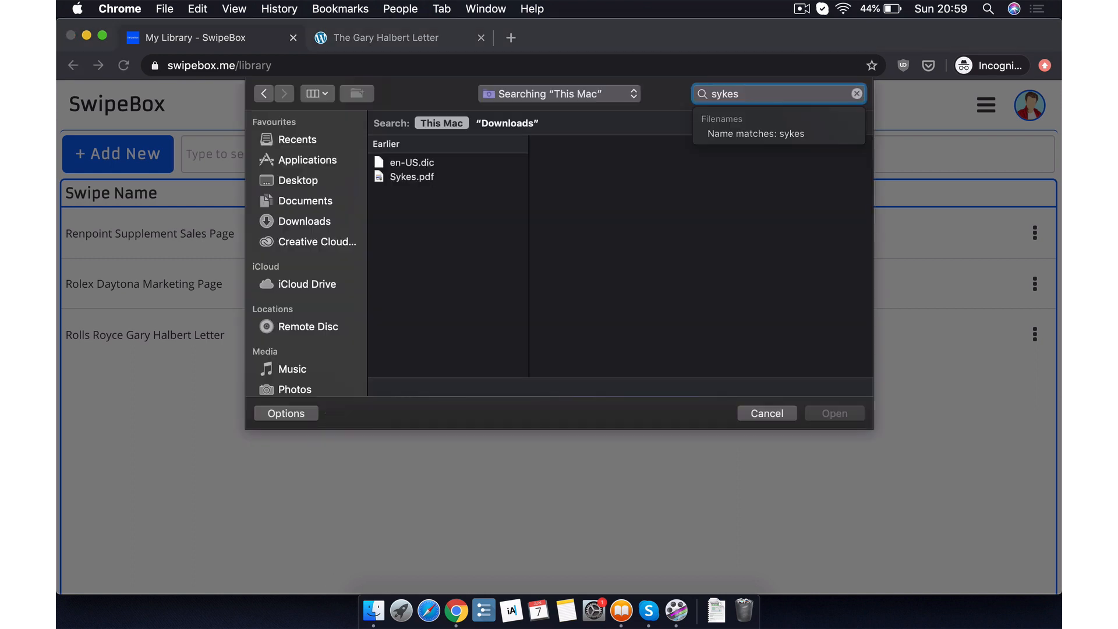
{"action": "mouse_move", "coordinate": [413, 178]}
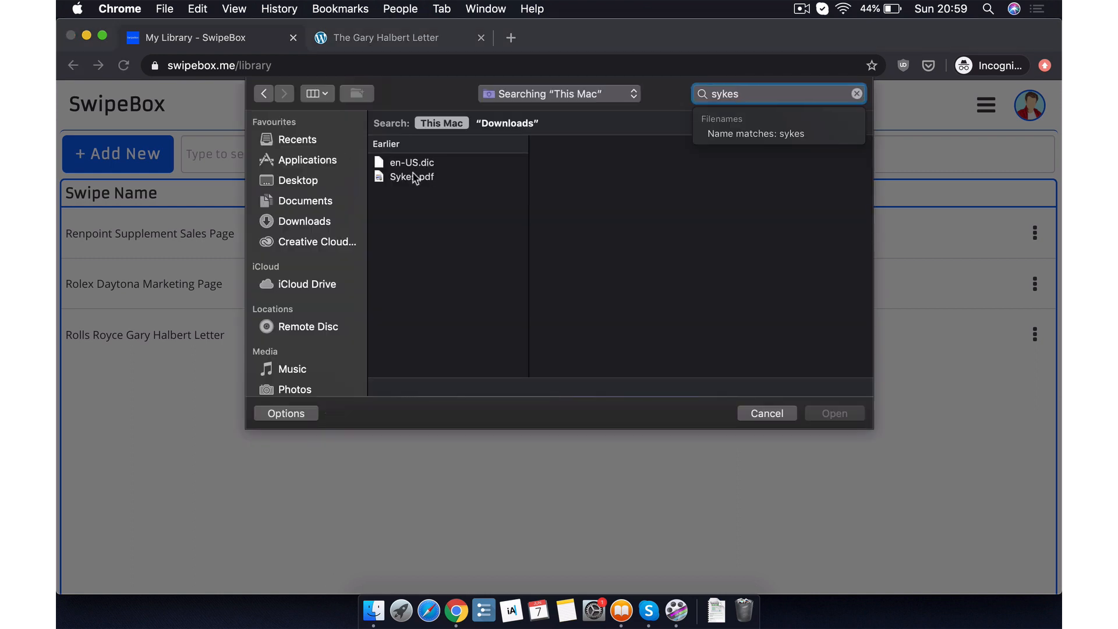
{"action": "left_click", "coordinate": [411, 176]}
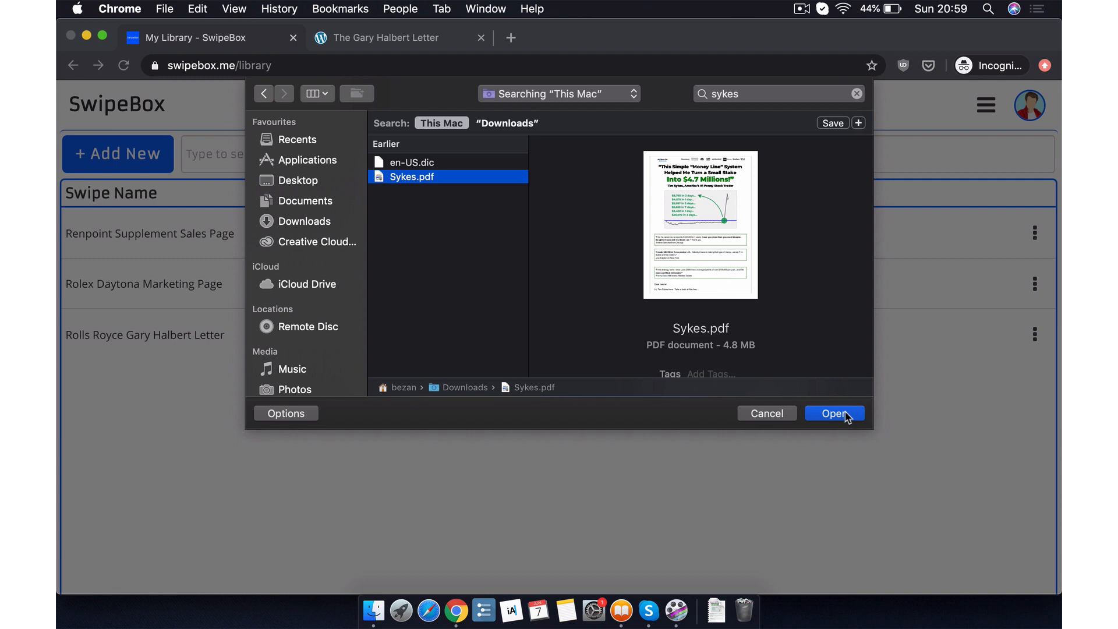
{"action": "left_click", "coordinate": [835, 413]}
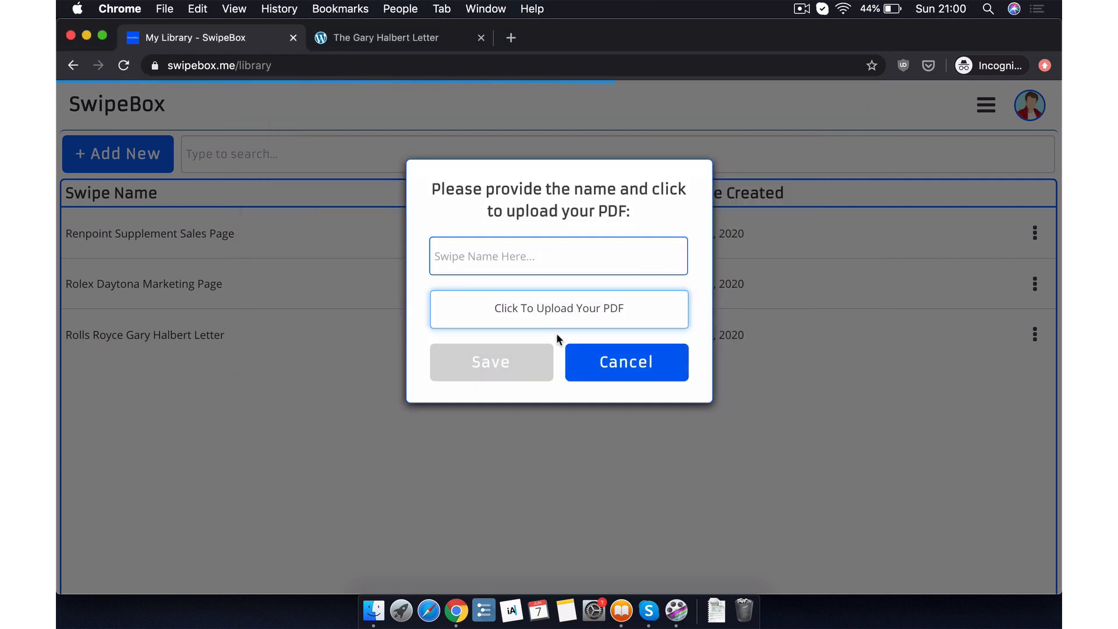
{"action": "type", "text": "Sykes Money Lon"}
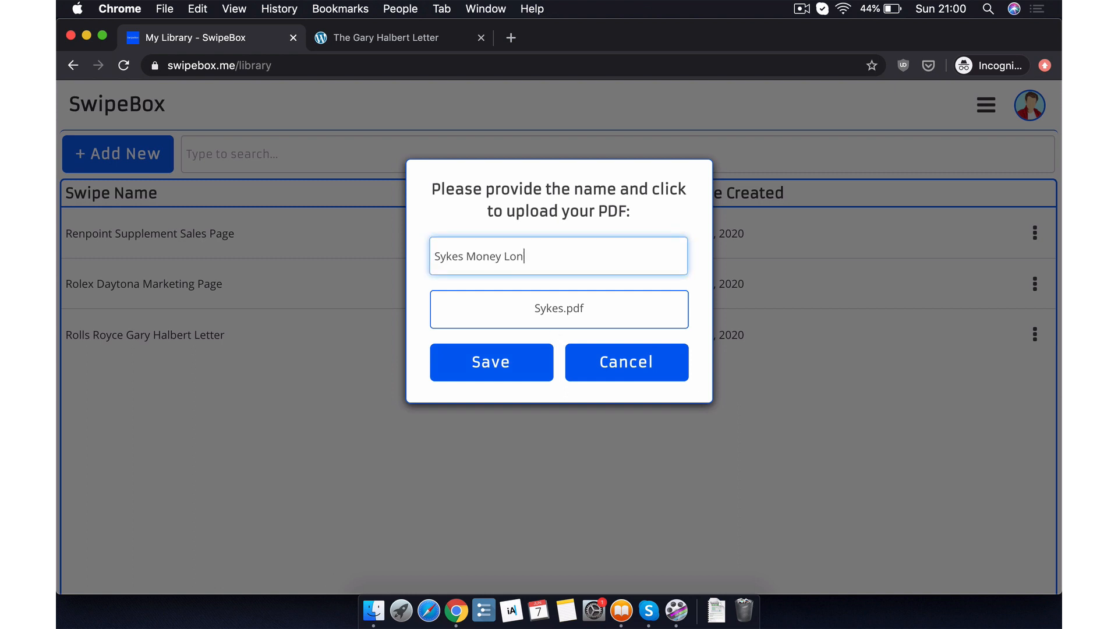
{"action": "left_click", "coordinate": [490, 362]}
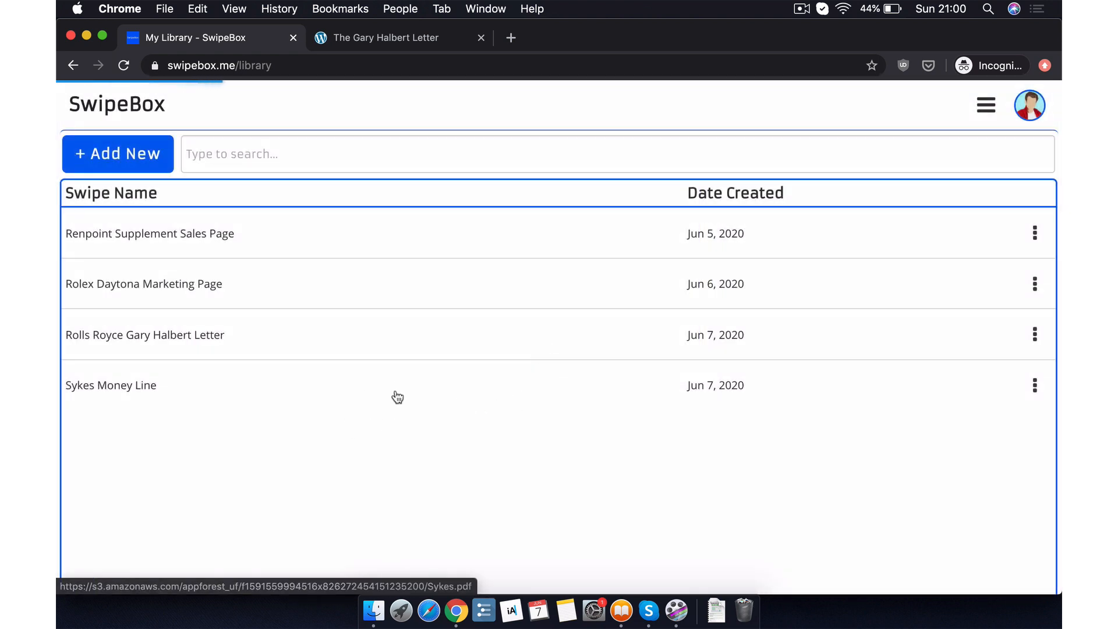
{"action": "left_click", "coordinate": [110, 385]}
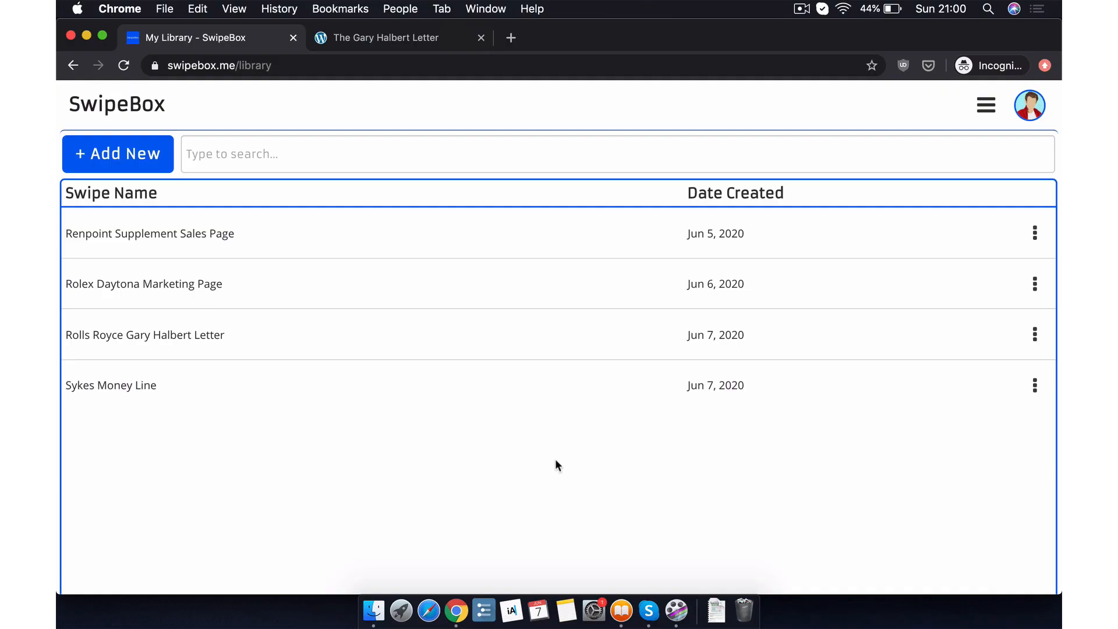
Begin renaming the Rolls Royce swipe to 'RR Gary Halbert Letter' via Edit Name.
{"action": "left_click", "coordinate": [1035, 335]}
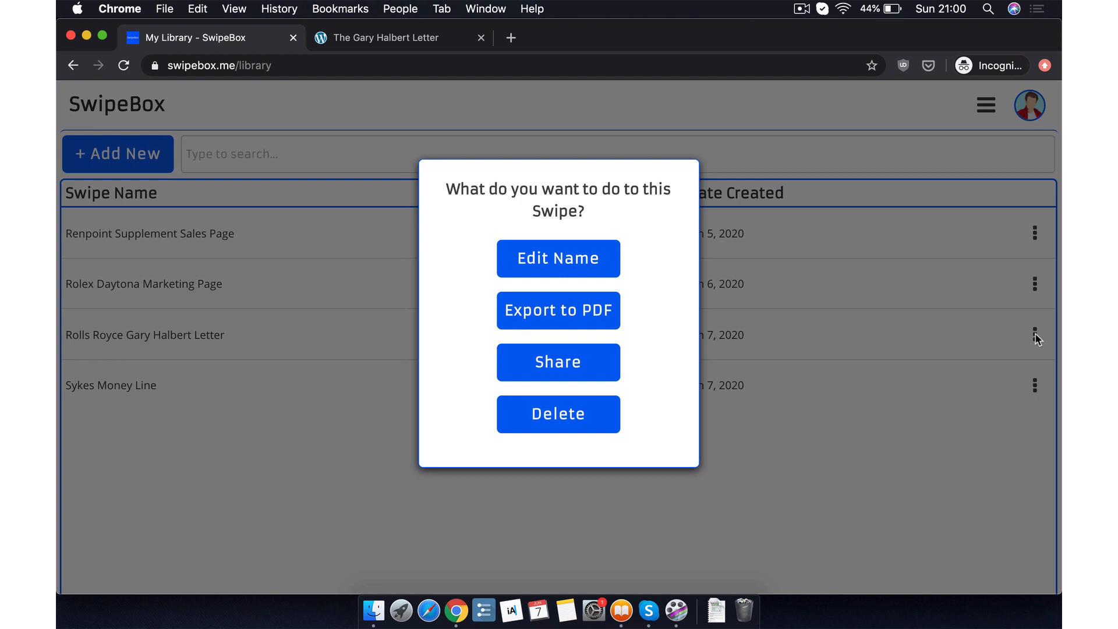
{"action": "mouse_move", "coordinate": [559, 258]}
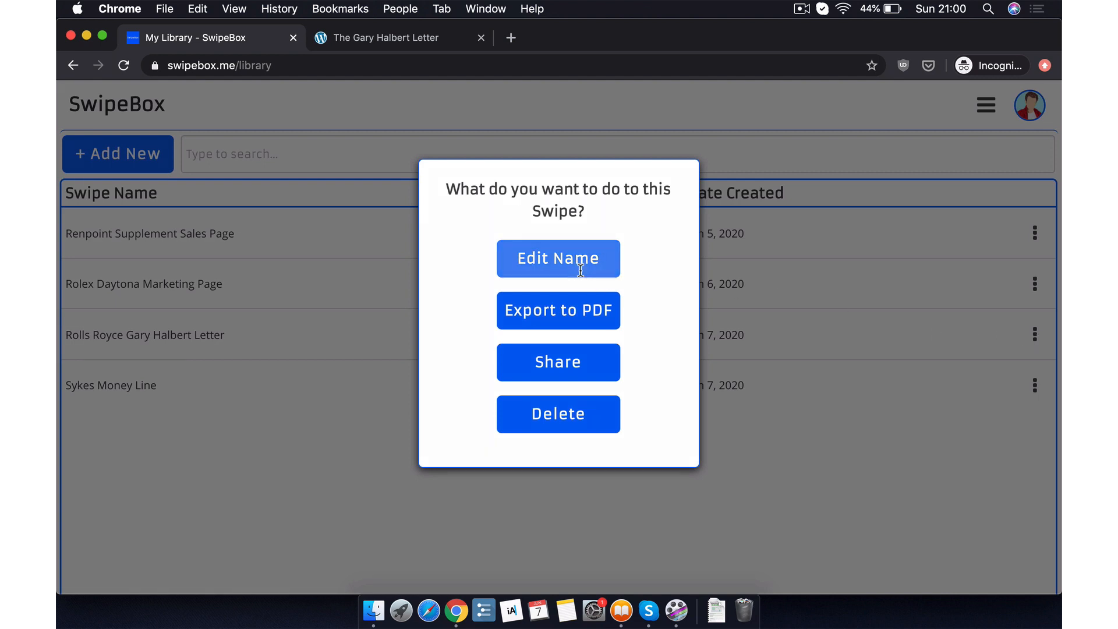
{"action": "left_click", "coordinate": [558, 258]}
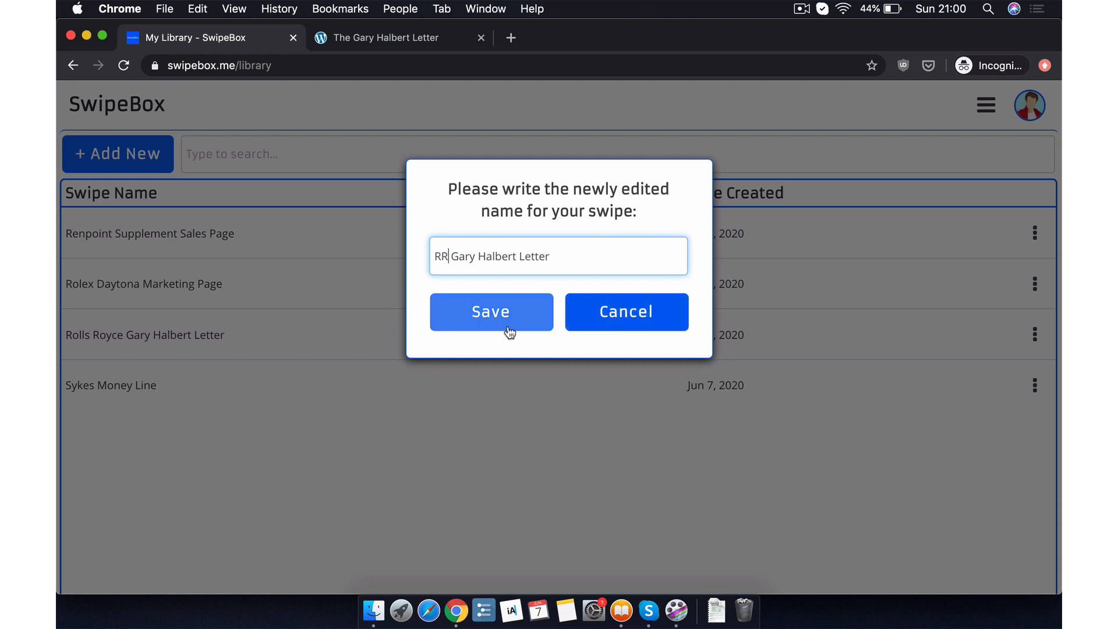
{"action": "left_click", "coordinate": [491, 312]}
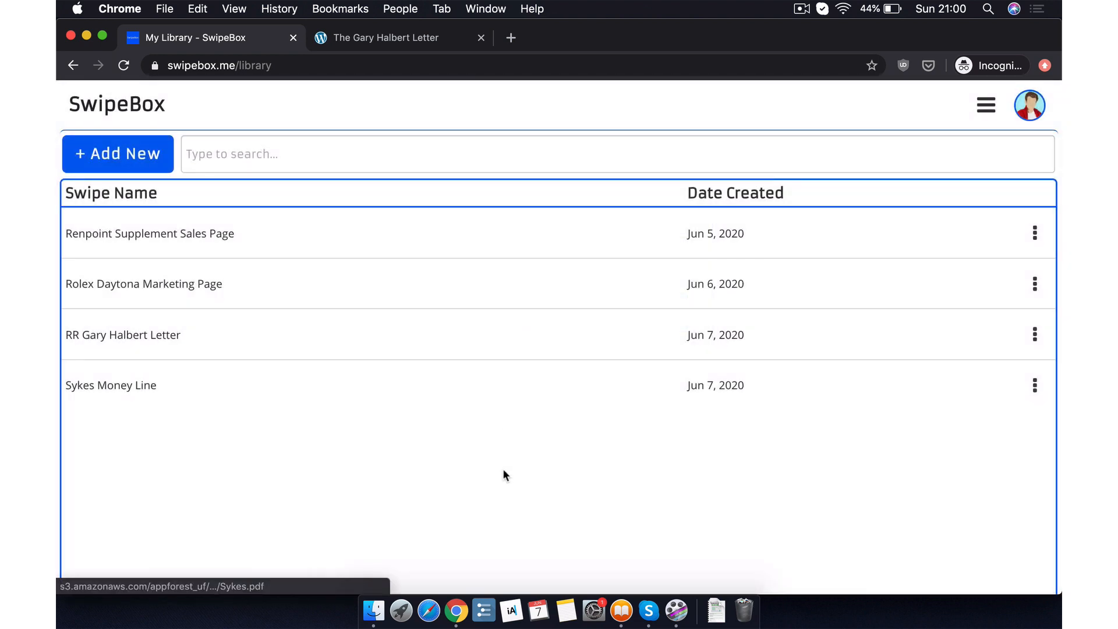
{"action": "mouse_move", "coordinate": [384, 356]}
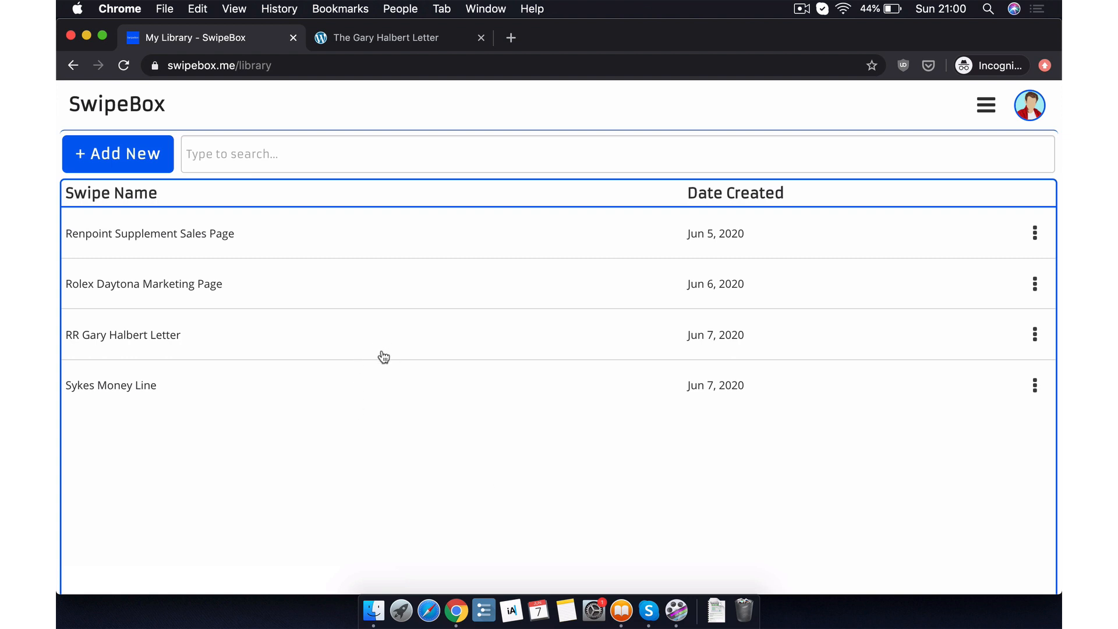
{"action": "mouse_move", "coordinate": [514, 473]}
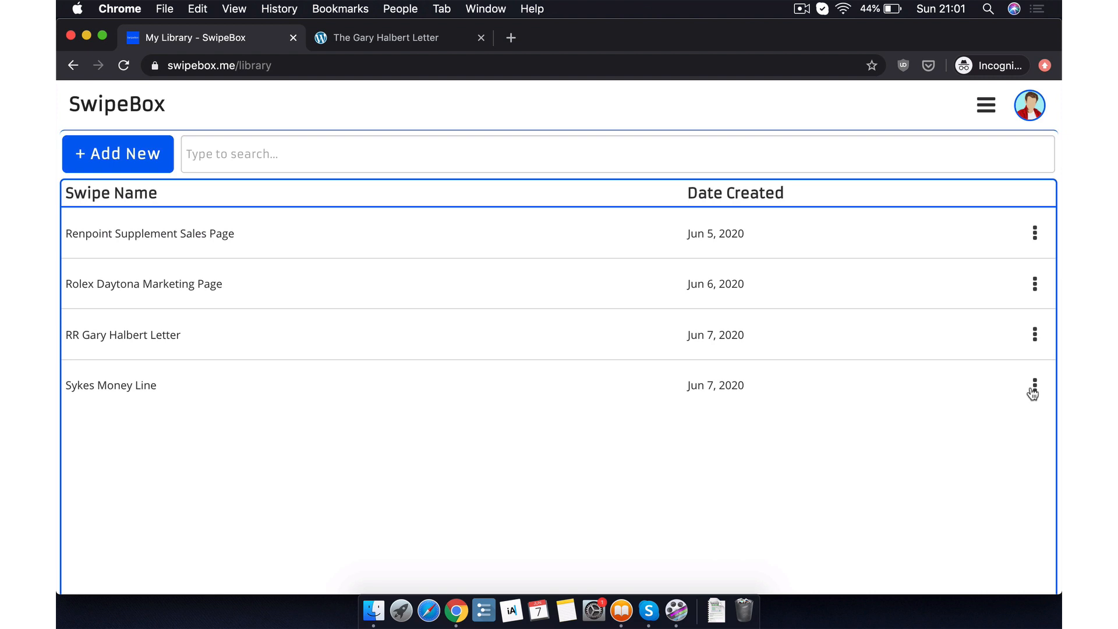
Export the Sykes Money Line swipe to PDF from its actions menu.
{"action": "left_click", "coordinate": [1034, 384]}
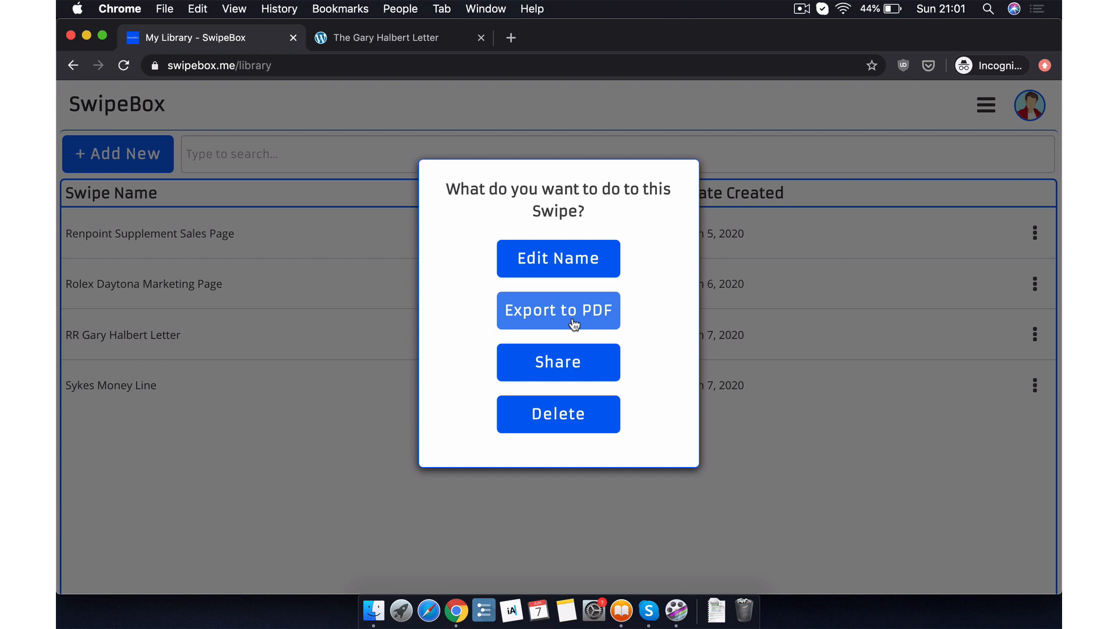
{"action": "left_click", "coordinate": [558, 311]}
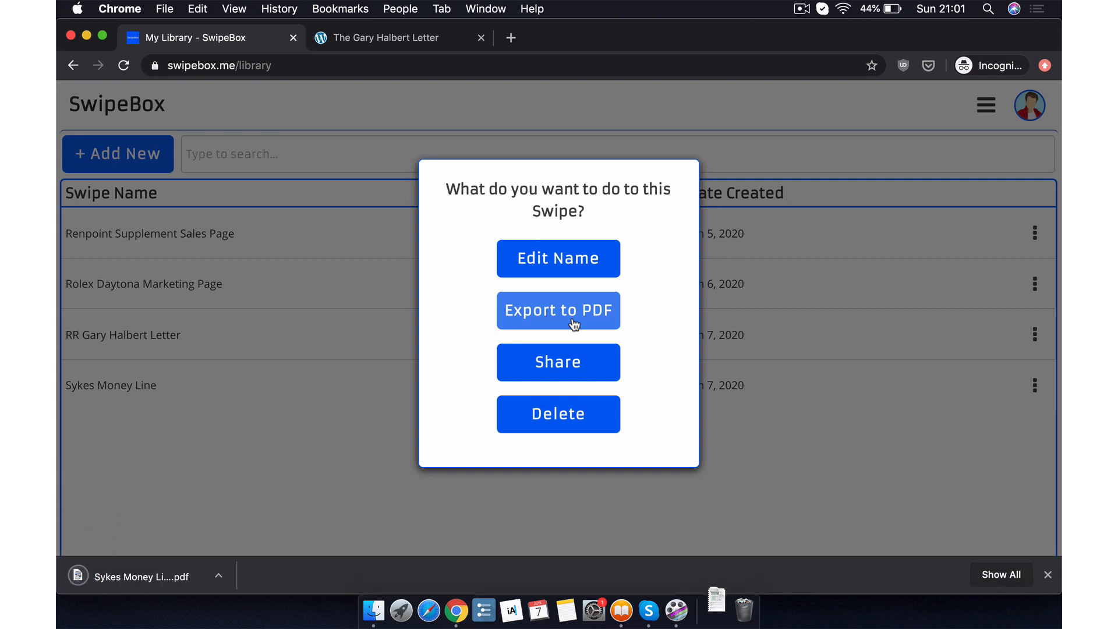
{"action": "mouse_move", "coordinate": [749, 417]}
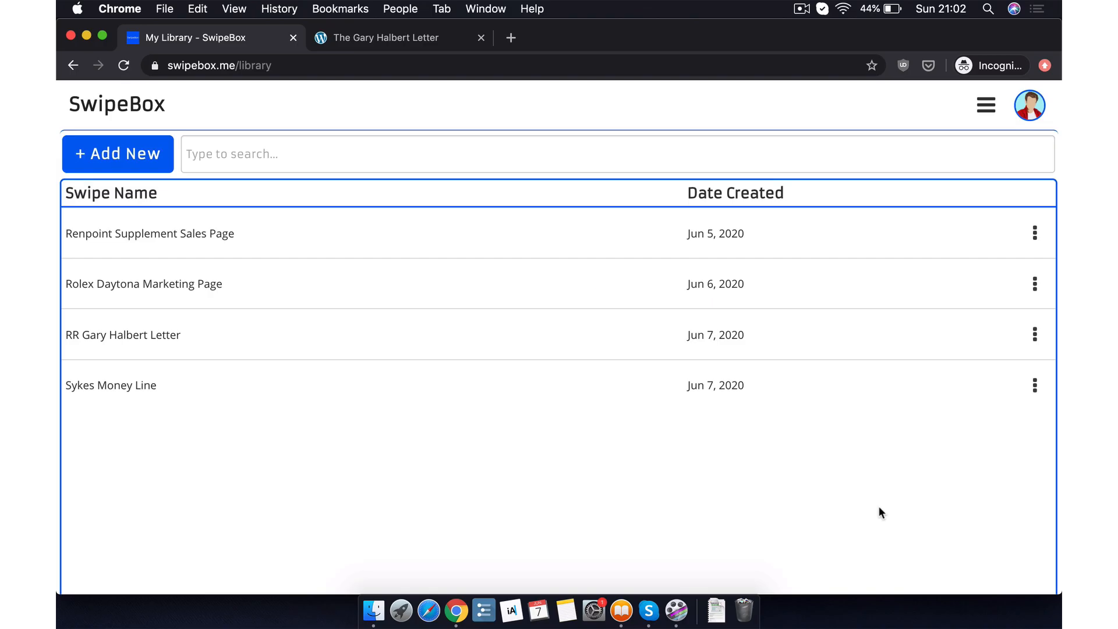
{"action": "mouse_move", "coordinate": [1036, 340]}
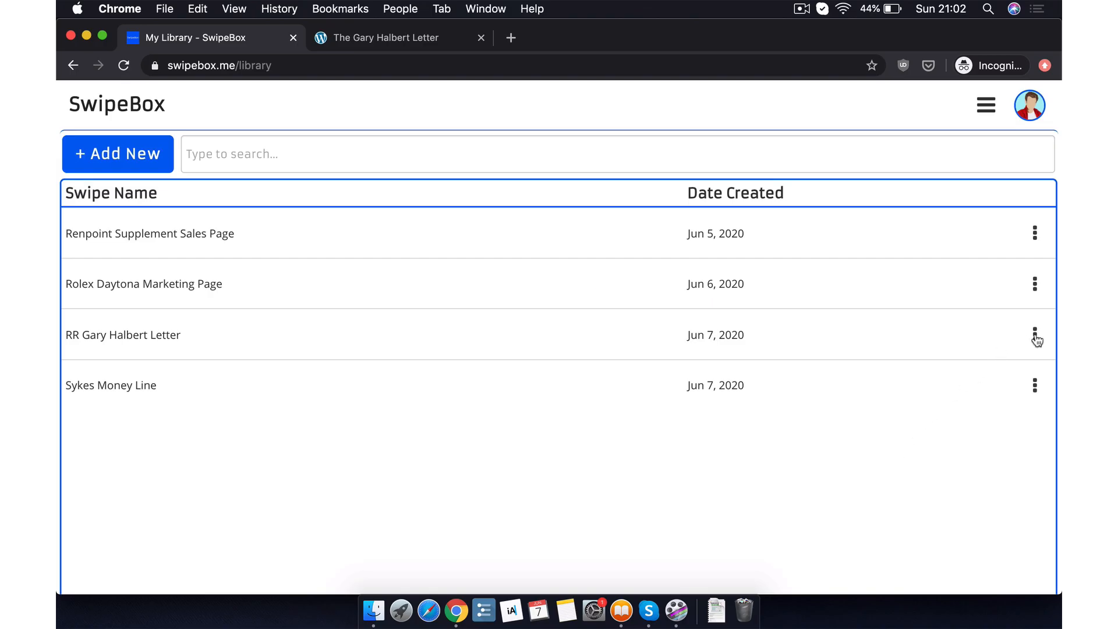
{"action": "left_click", "coordinate": [1035, 335]}
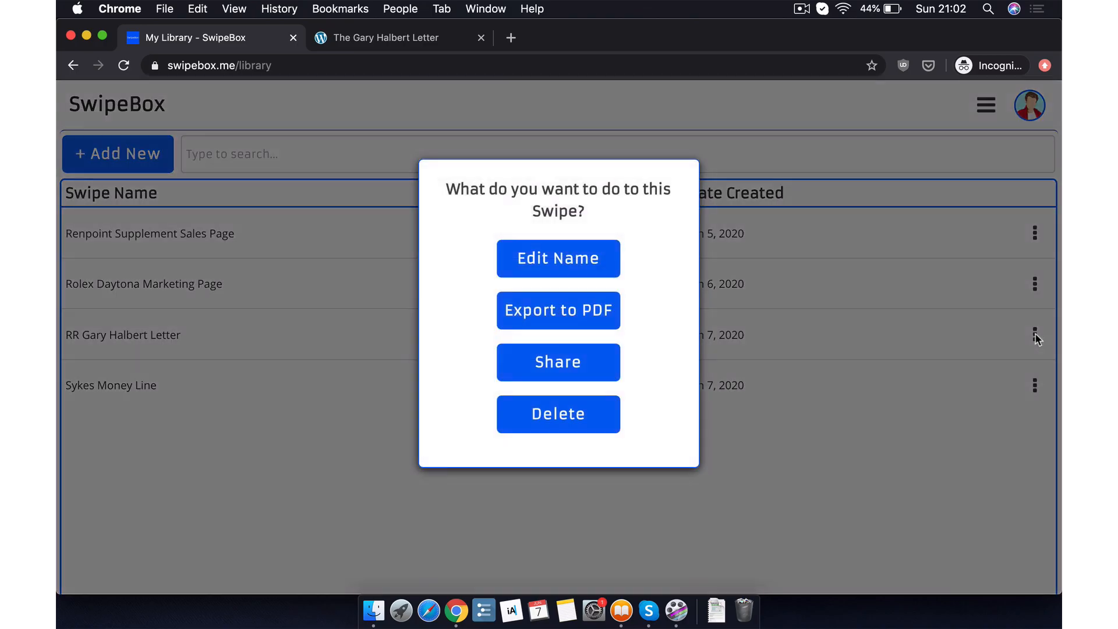
{"action": "left_click", "coordinate": [558, 362]}
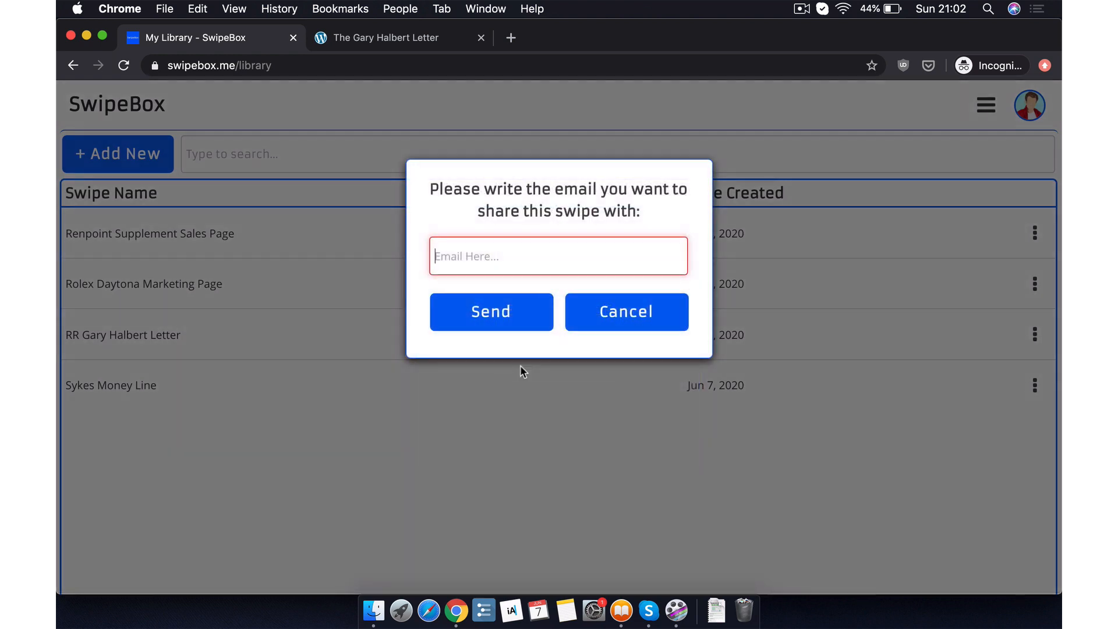
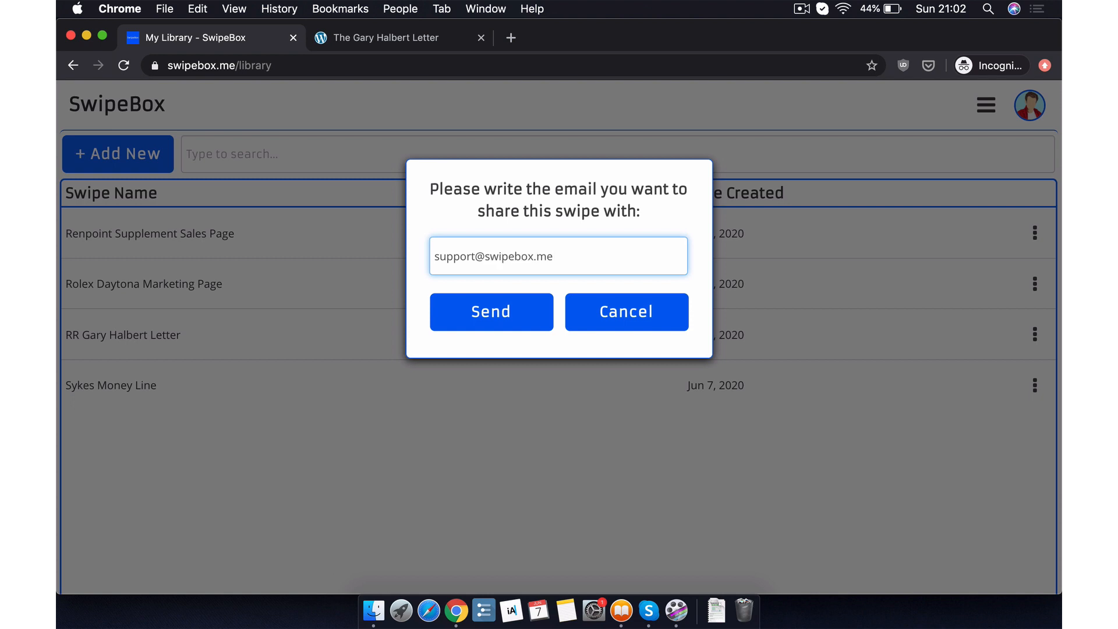
{"action": "mouse_move", "coordinate": [490, 311]}
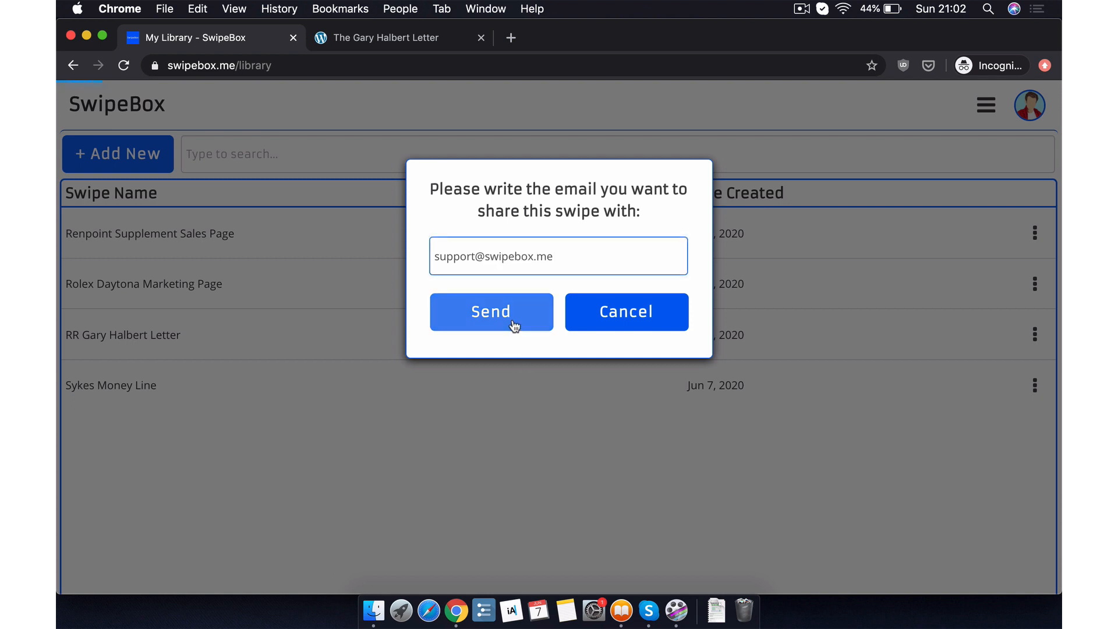
{"action": "left_click", "coordinate": [491, 312]}
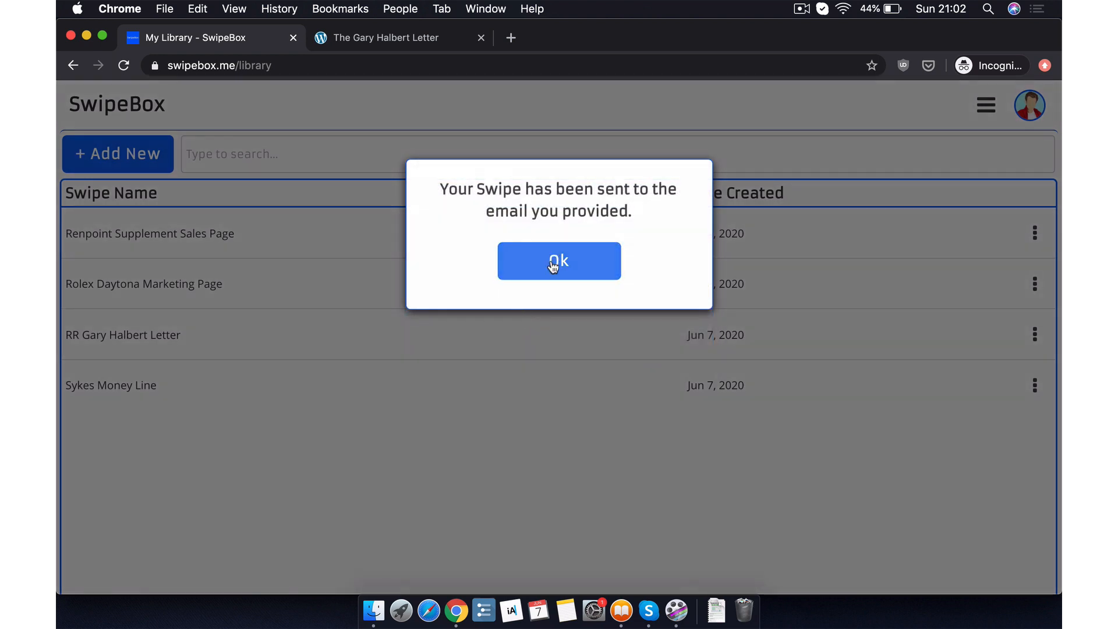
{"action": "left_click", "coordinate": [559, 260]}
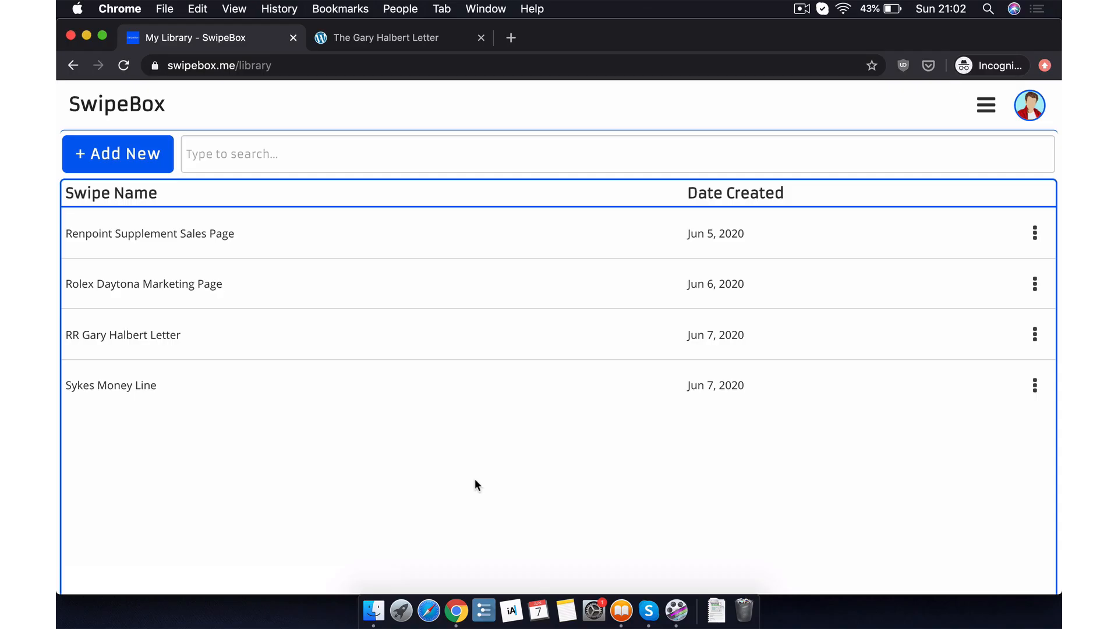
{"action": "mouse_move", "coordinate": [703, 503]}
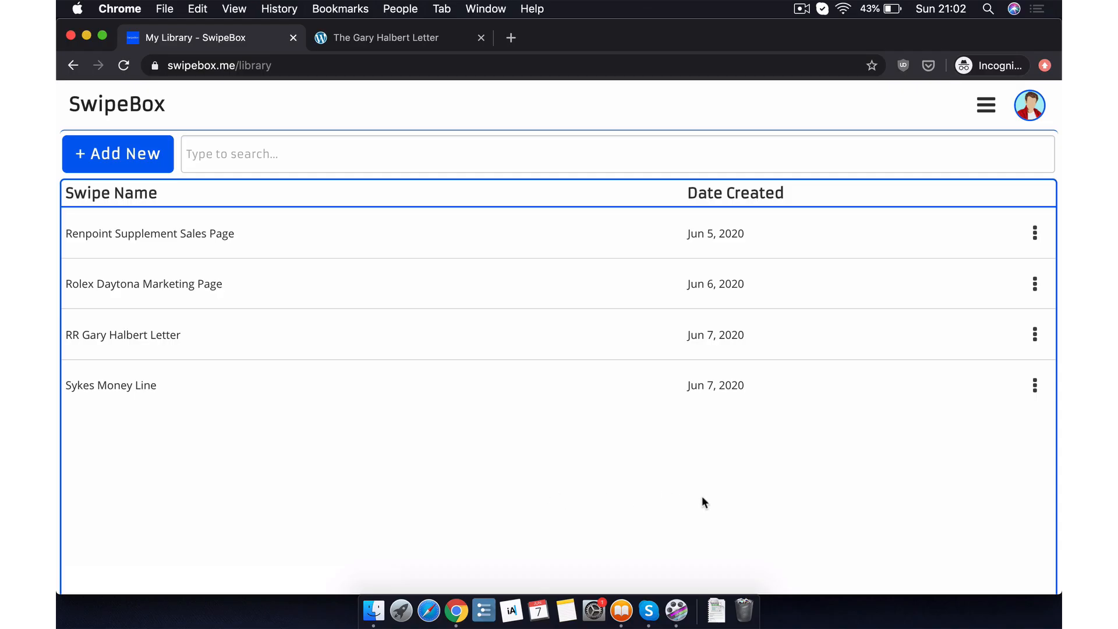
{"action": "mouse_move", "coordinate": [806, 495]}
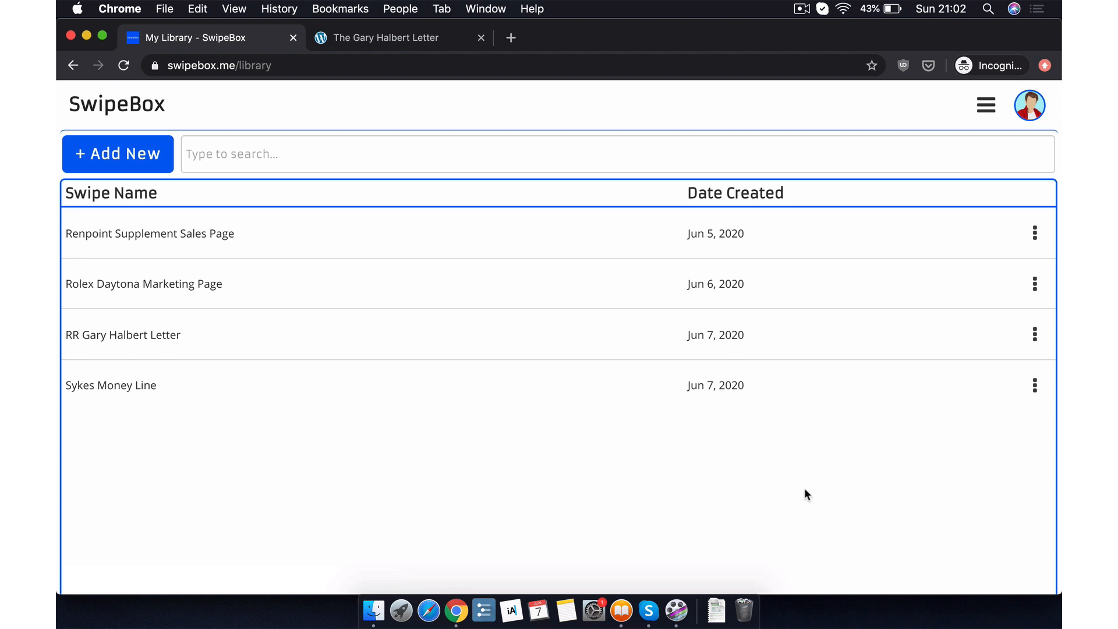
{"action": "mouse_move", "coordinate": [1035, 291]}
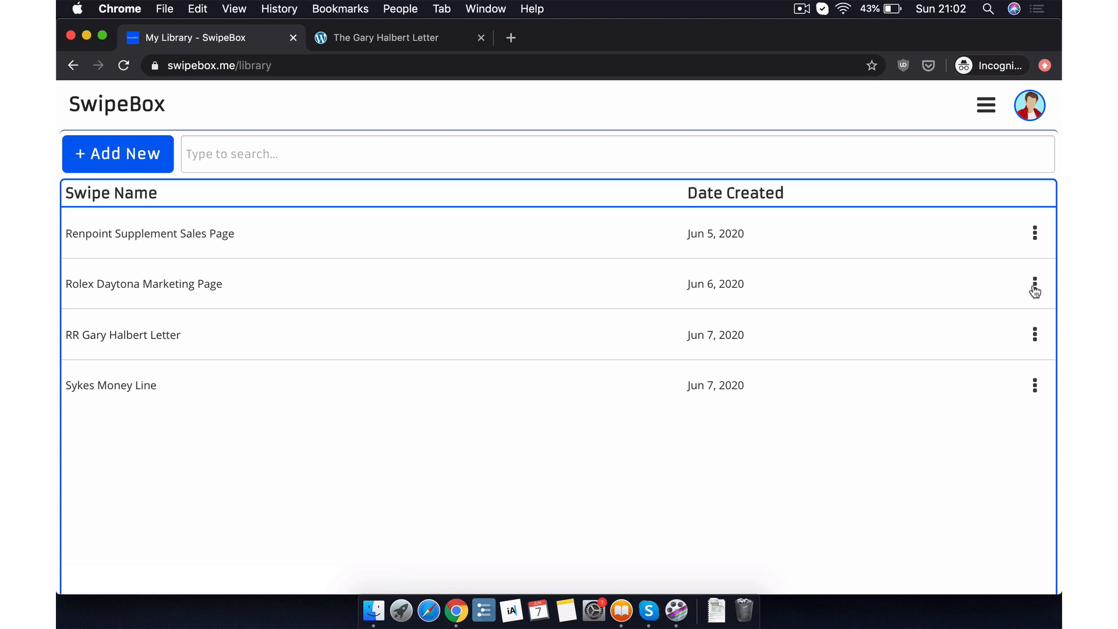
Delete the Rolex Daytona Marketing Page swipe, confirming with Yes.
{"action": "left_click", "coordinate": [1035, 289]}
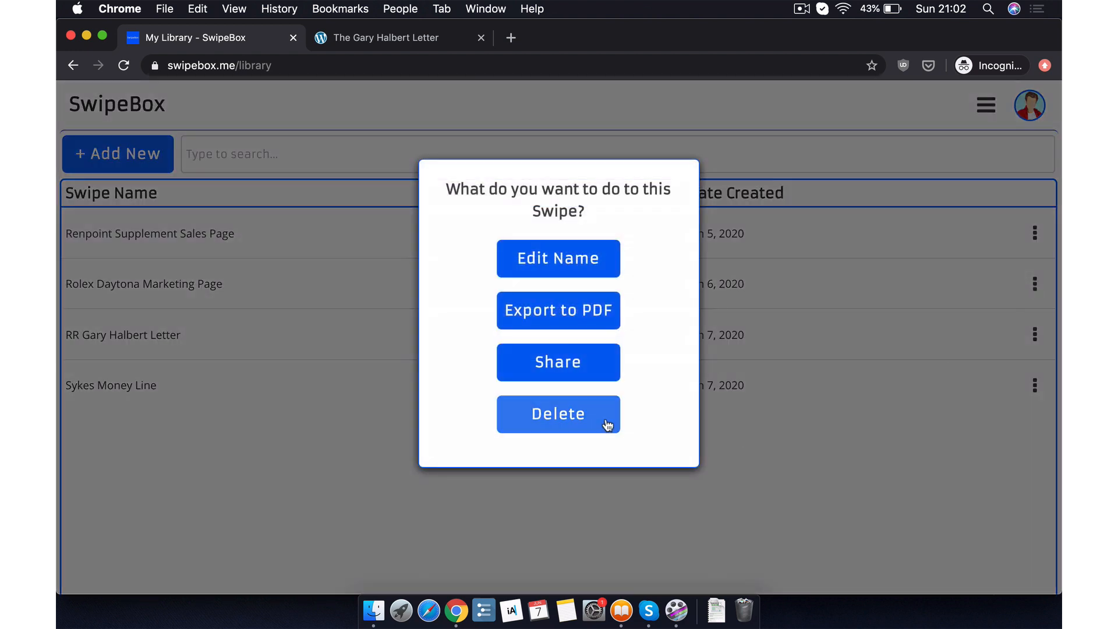
{"action": "left_click", "coordinate": [559, 414]}
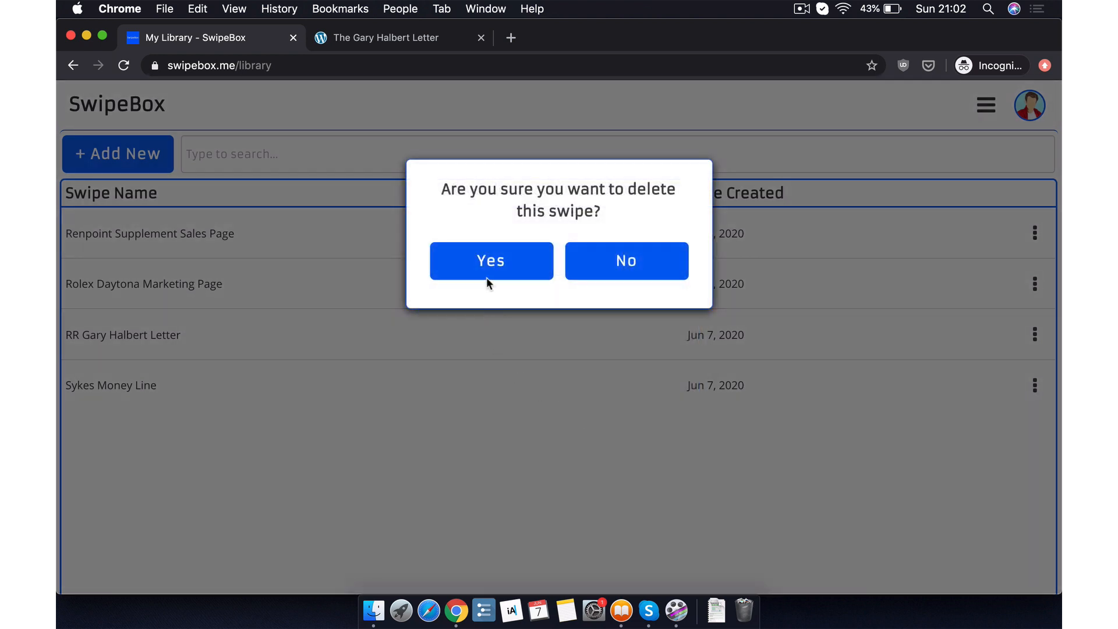
{"action": "left_click", "coordinate": [491, 260]}
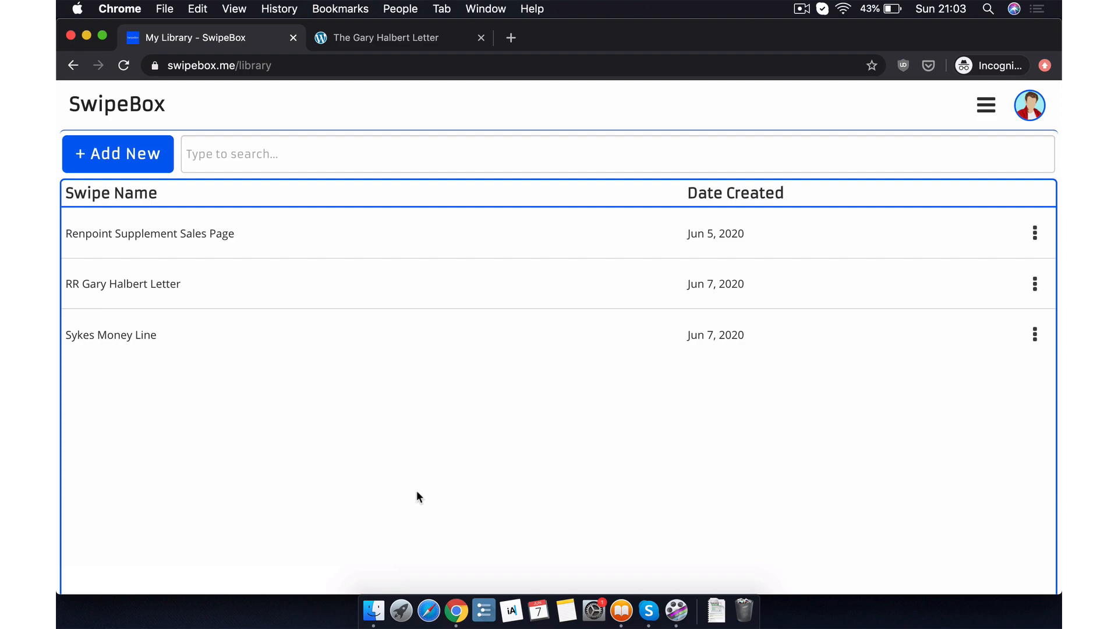
Search the library for 'Sykes', then clear the search to show all swipes.
{"action": "left_click", "coordinate": [328, 154]}
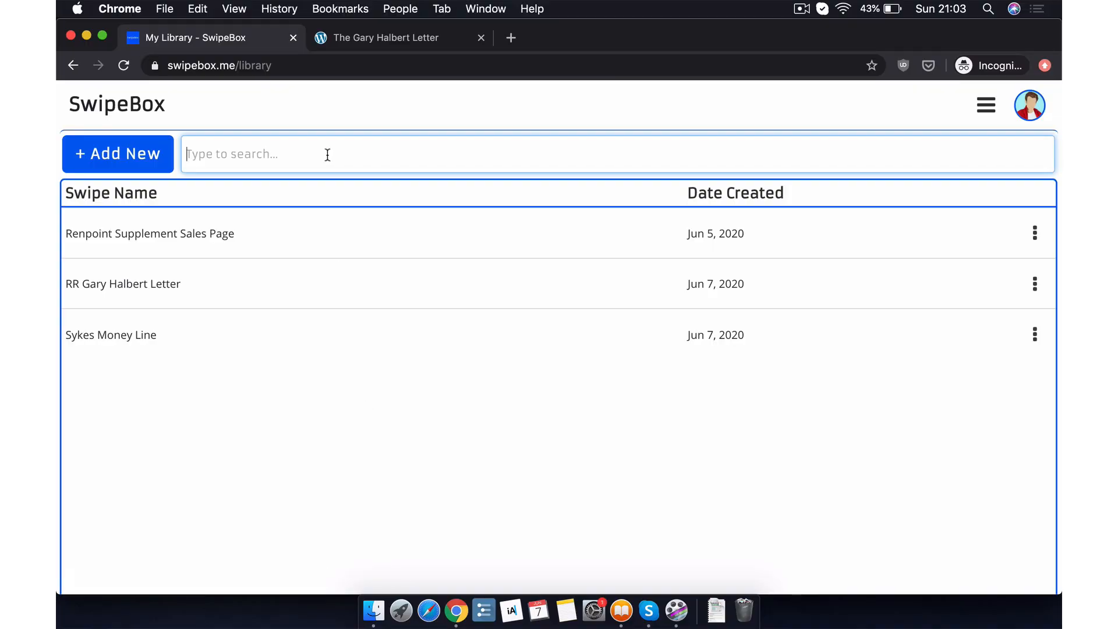
{"action": "type", "text": "s"}
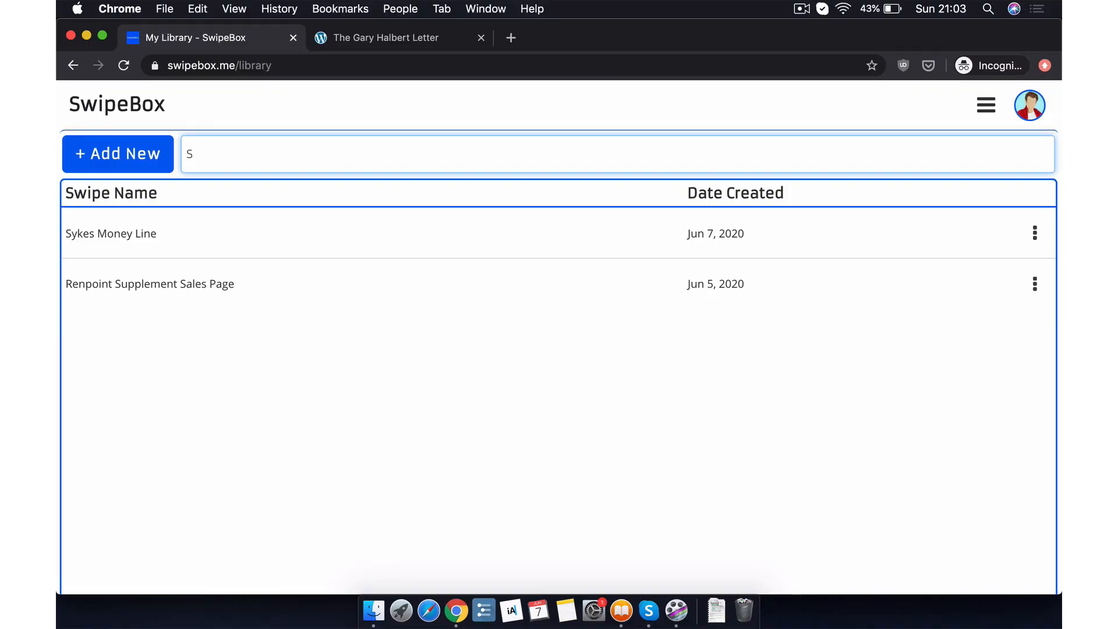
{"action": "type", "text": "ykes"}
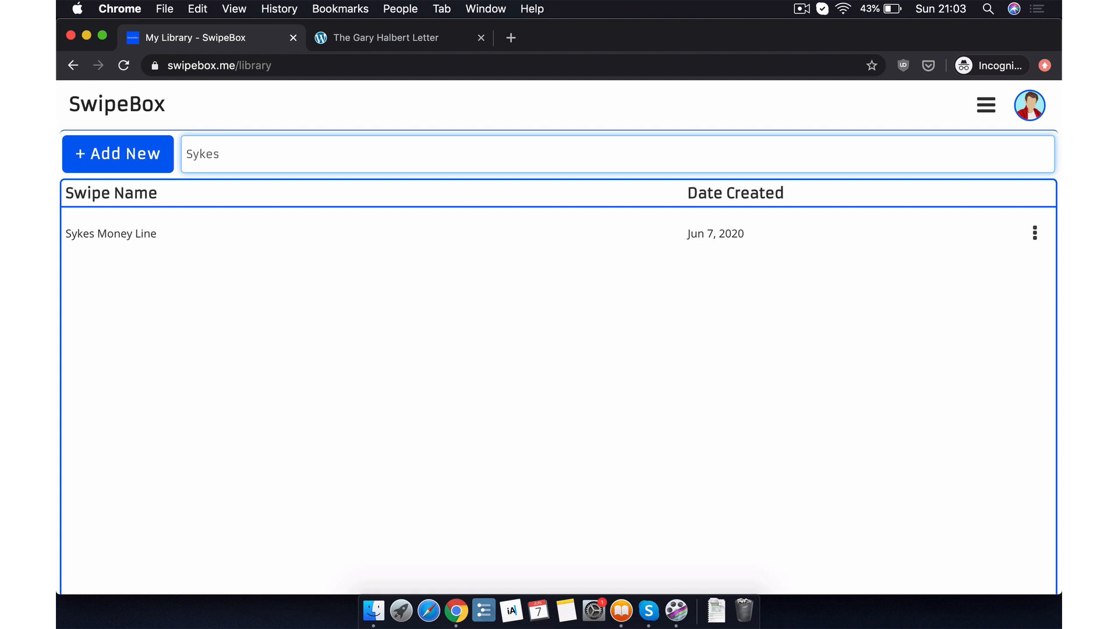
{"action": "mouse_move", "coordinate": [256, 240]}
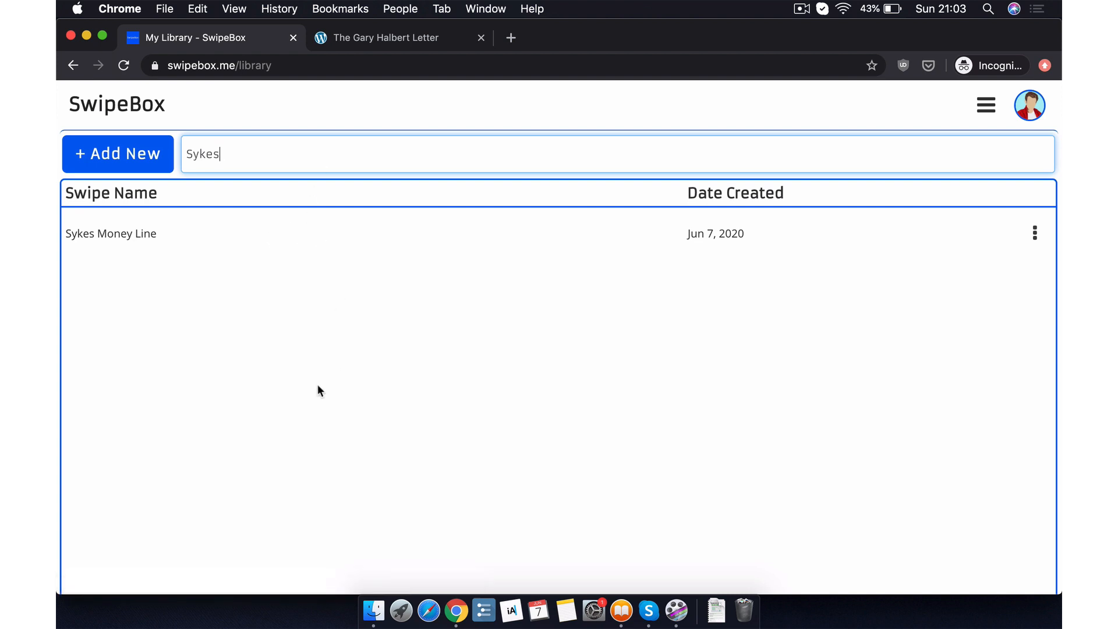
{"action": "left_click", "coordinate": [318, 390]}
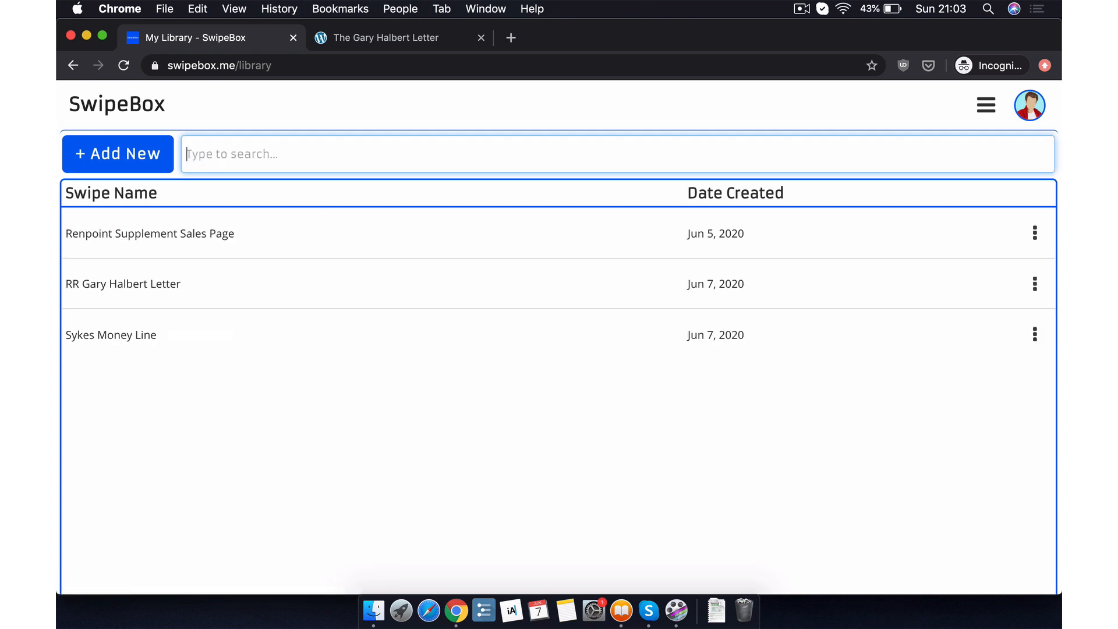
Open the hamburger navigation panel listing Library, Account, Support and Sign Out.
{"action": "left_click", "coordinate": [417, 469]}
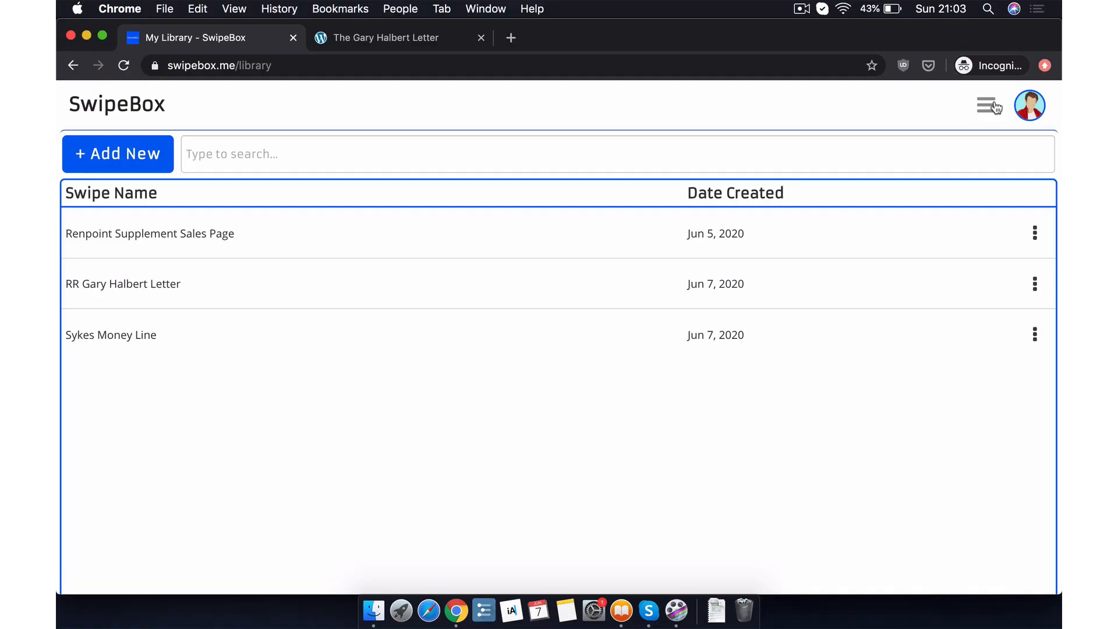
{"action": "left_click", "coordinate": [989, 105]}
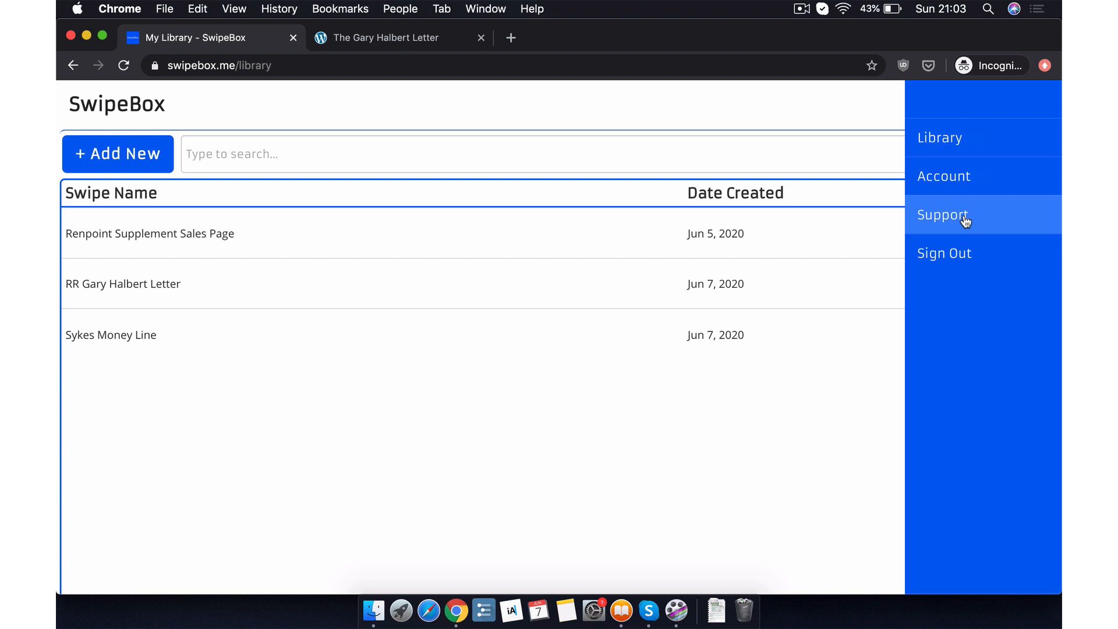
{"action": "mouse_move", "coordinate": [940, 220]}
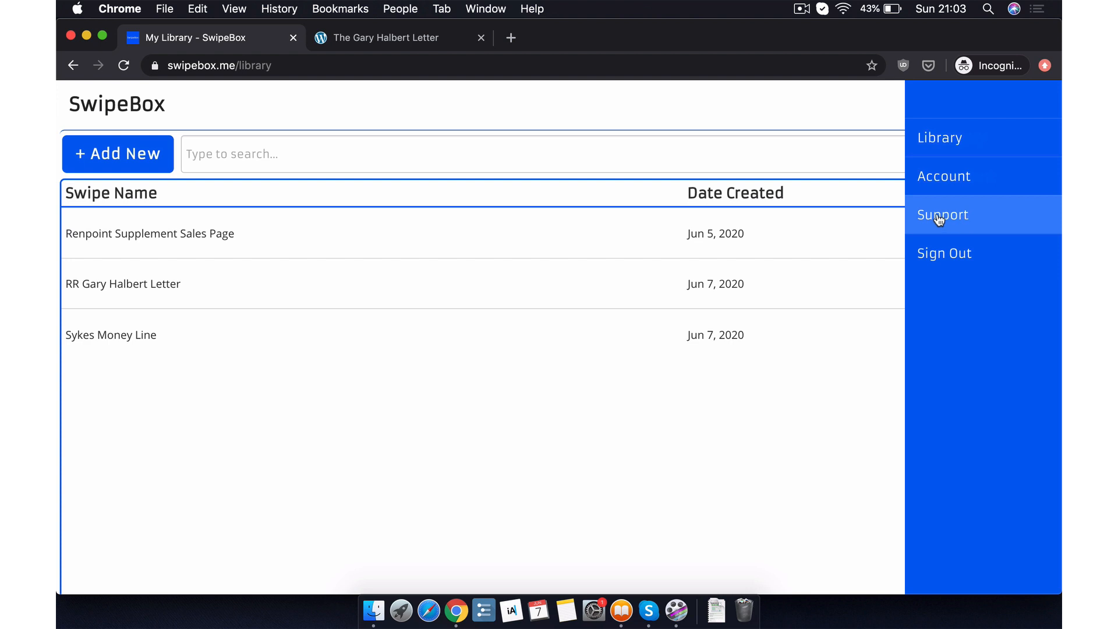